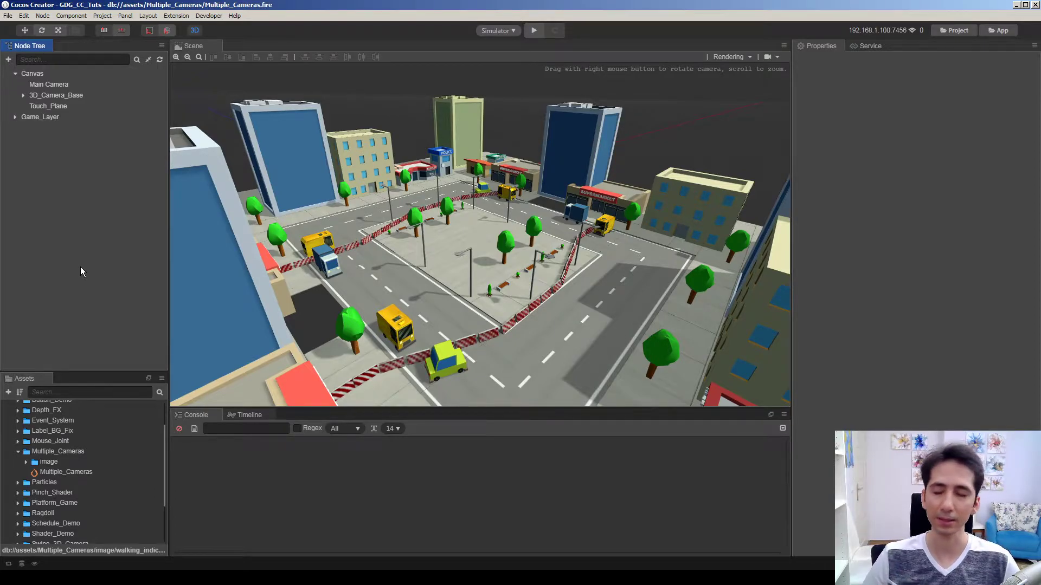
mouse_move(61, 266)
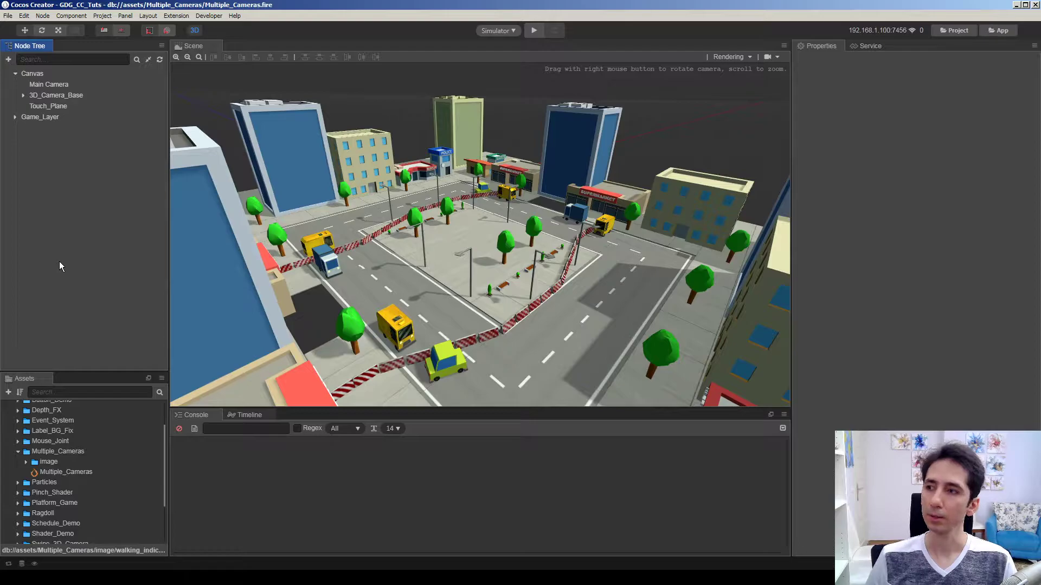
mouse_move(76, 258)
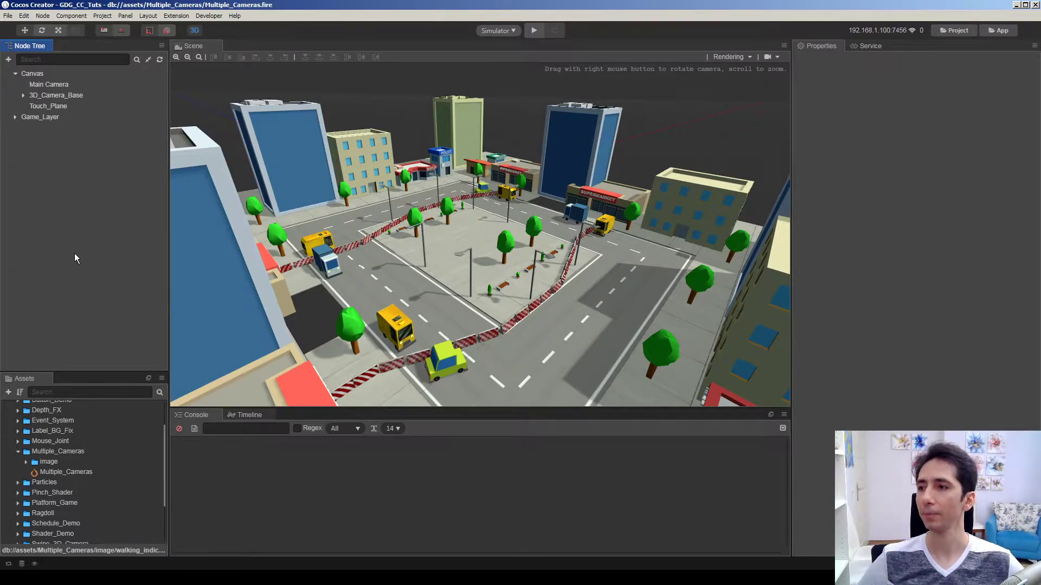
Select 3D_Camera_Base and preview the Multiple_Cameras scene in the Cocos Simulator
left_click(56, 95)
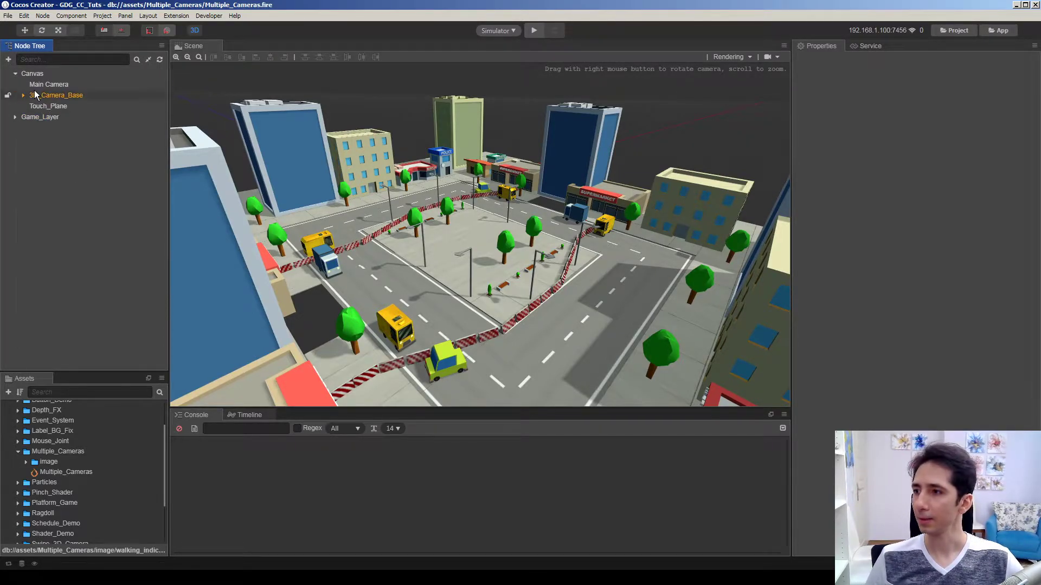
left_click(48, 84)
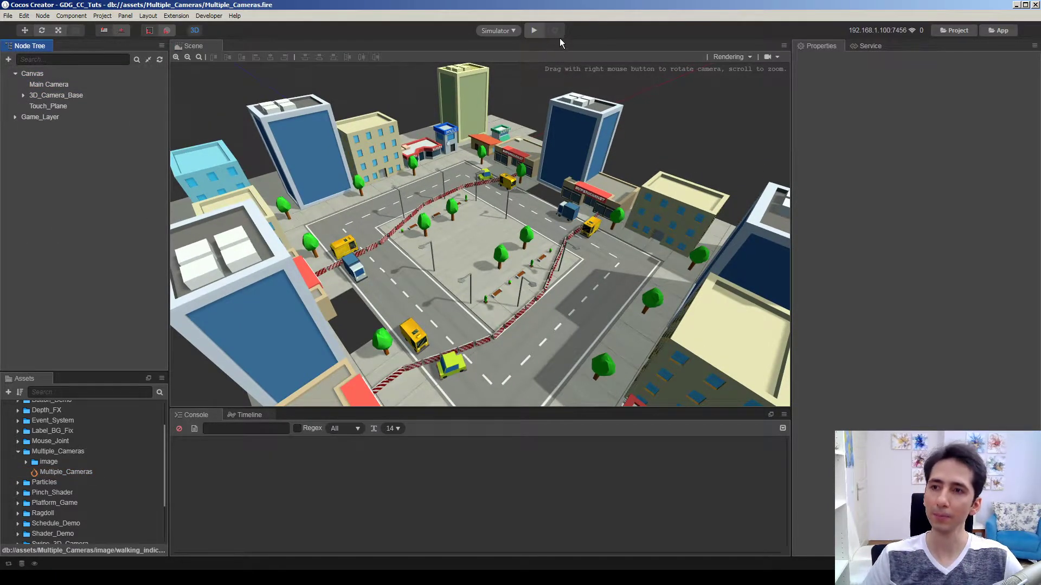
left_click(533, 29)
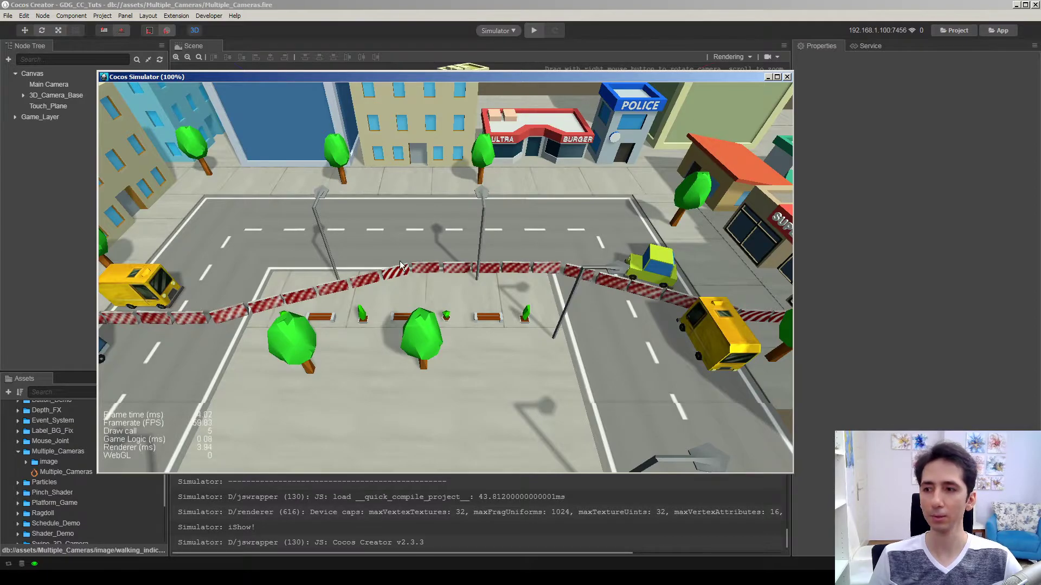
mouse_move(619, 231)
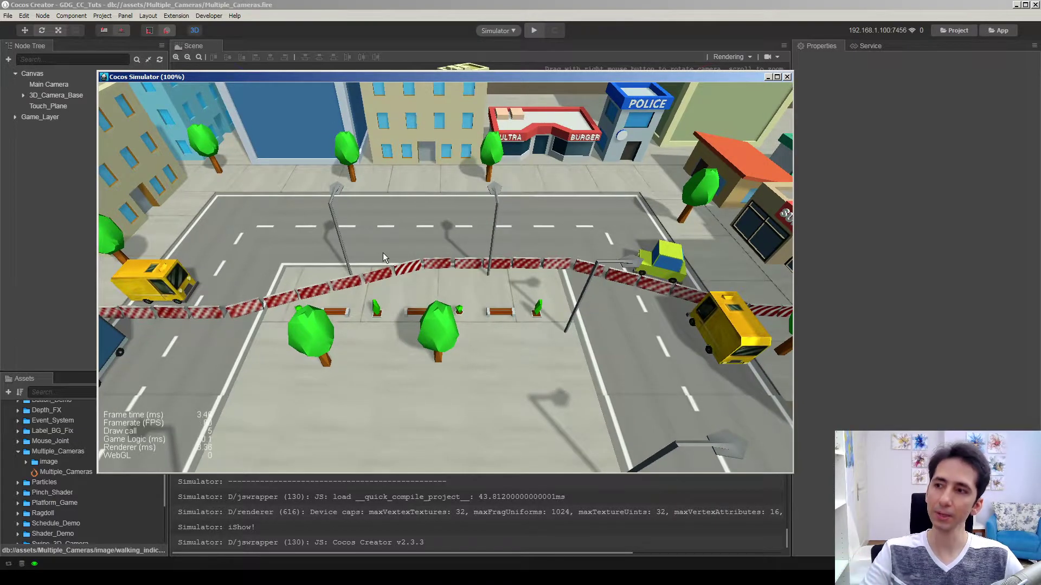
mouse_move(625, 100)
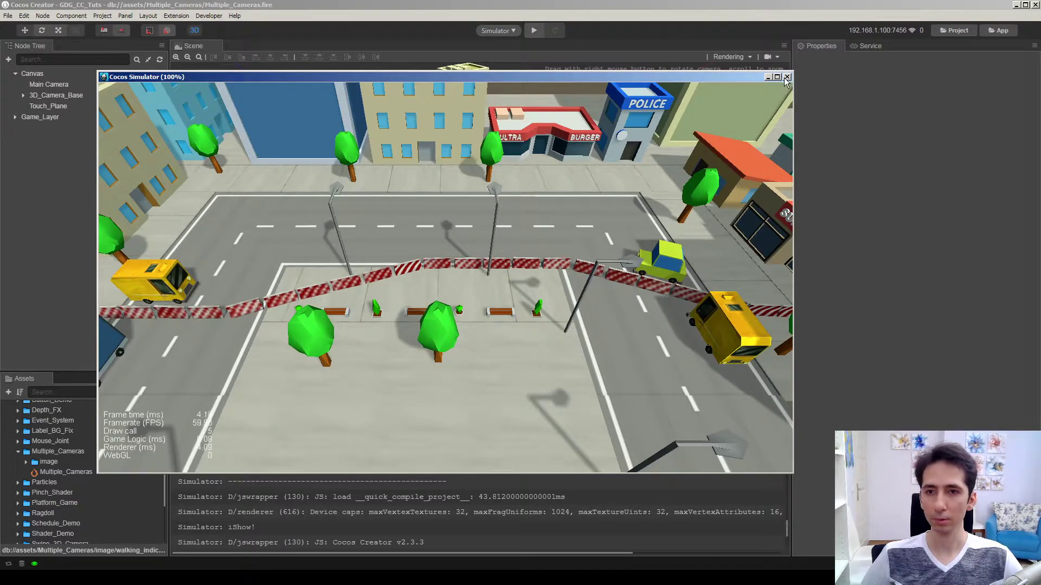
Exit the simulator, create an empty UI_Layer node under Canvas, and switch to 2D view
left_click(787, 76)
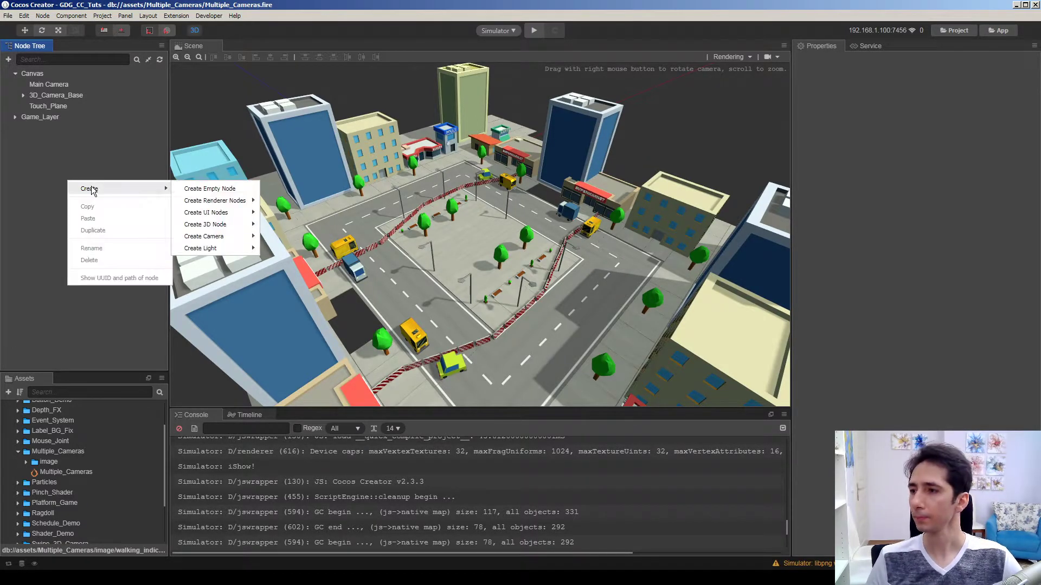
left_click(209, 189)
type("UI_Layer")
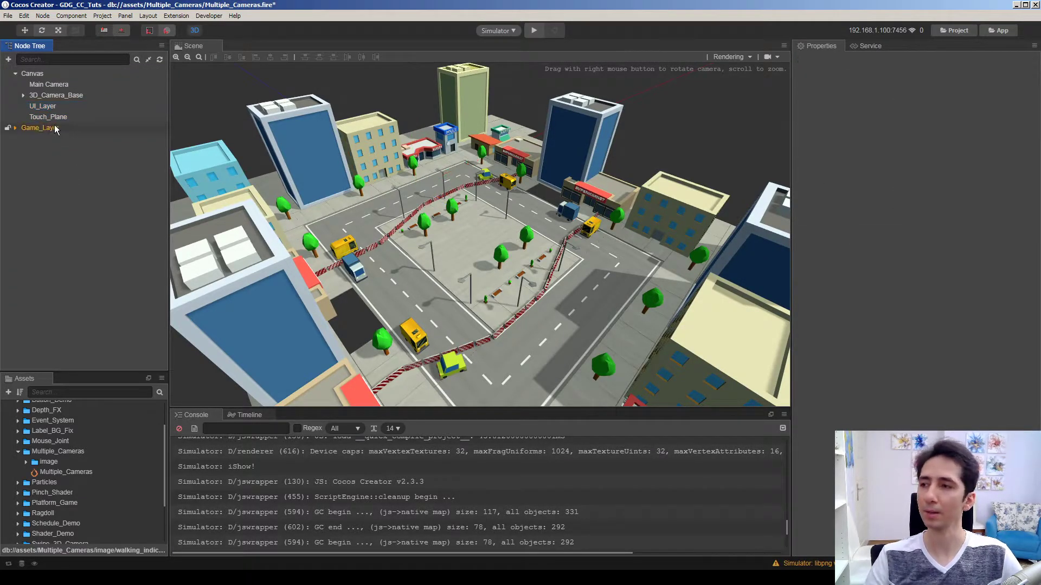
left_click(42, 106)
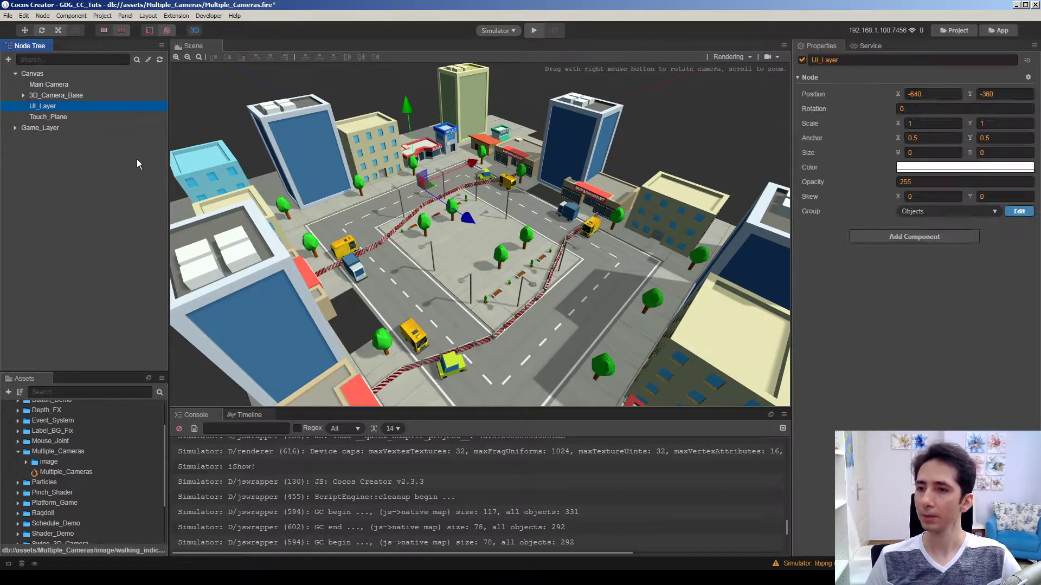
left_click(194, 31)
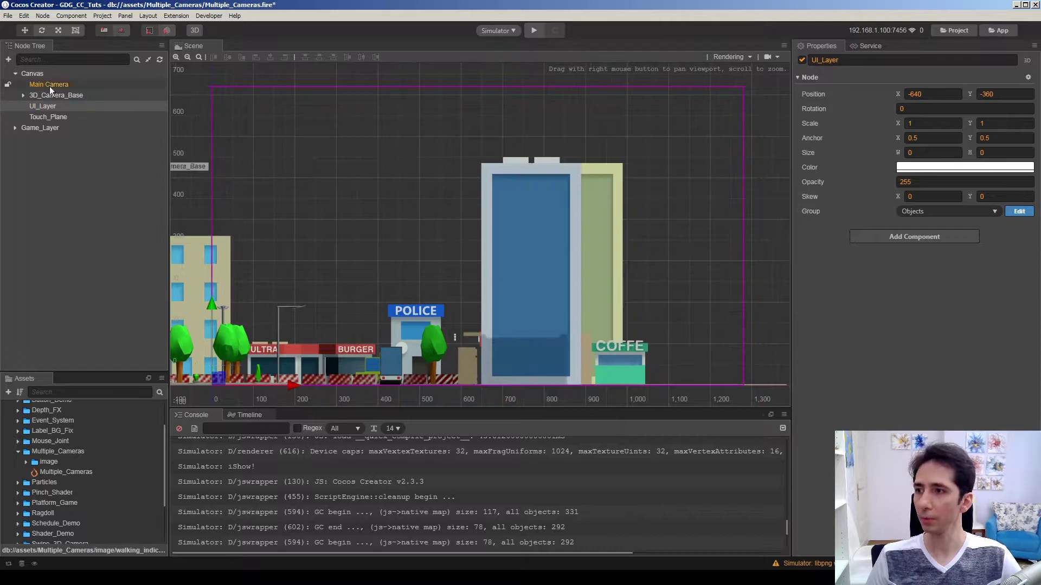
Deactivate Game_Layer and set UI_Layer's position to 0, 0
left_click(48, 84)
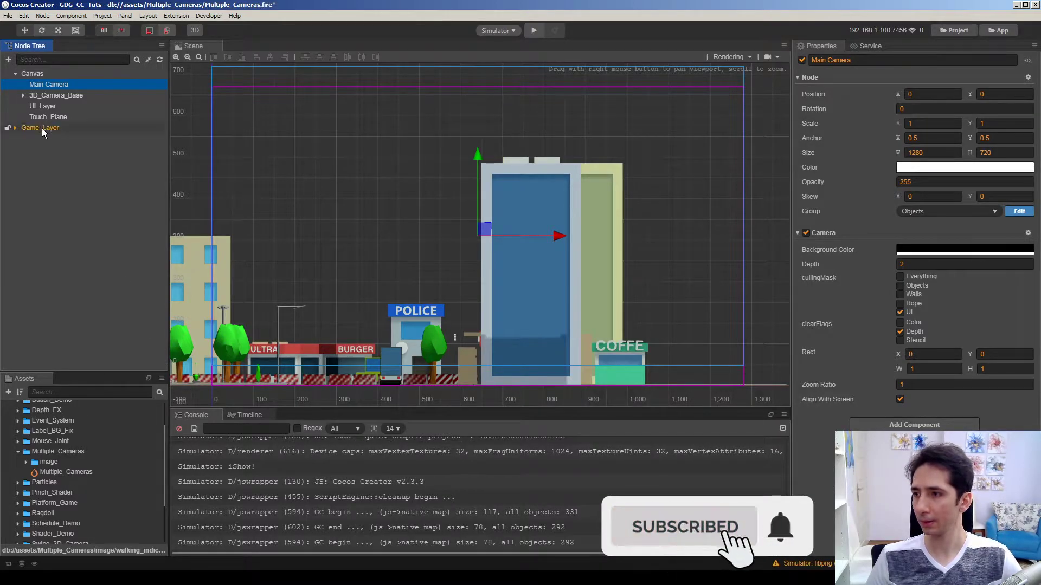
left_click(39, 128)
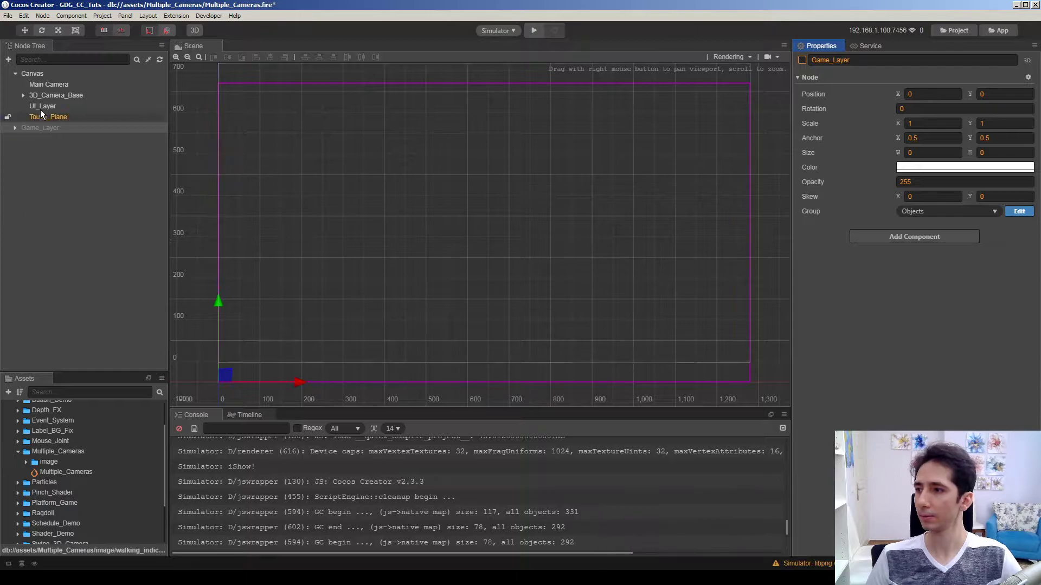
left_click(49, 84)
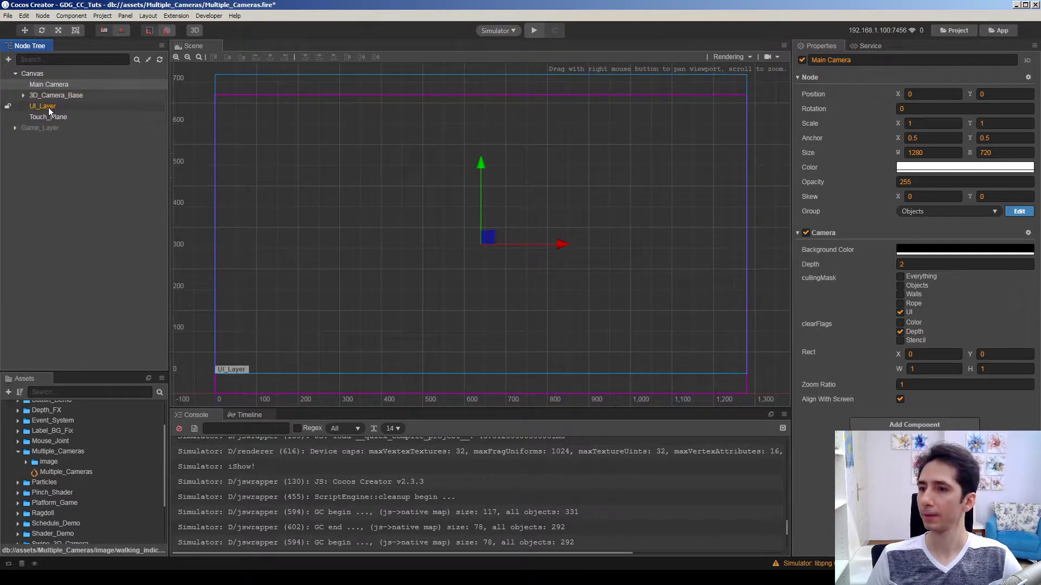
left_click(42, 106)
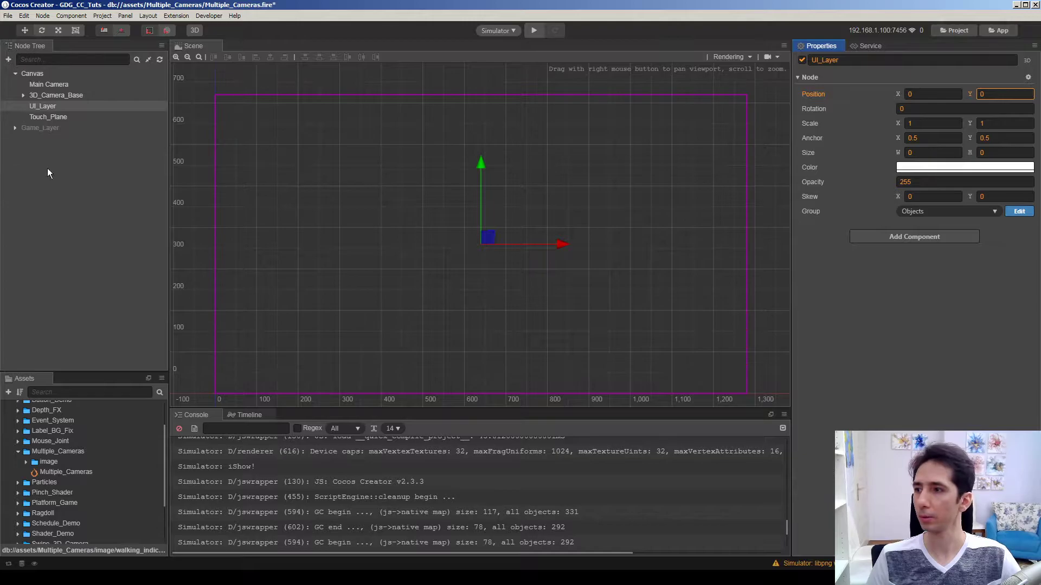
left_click(26, 462)
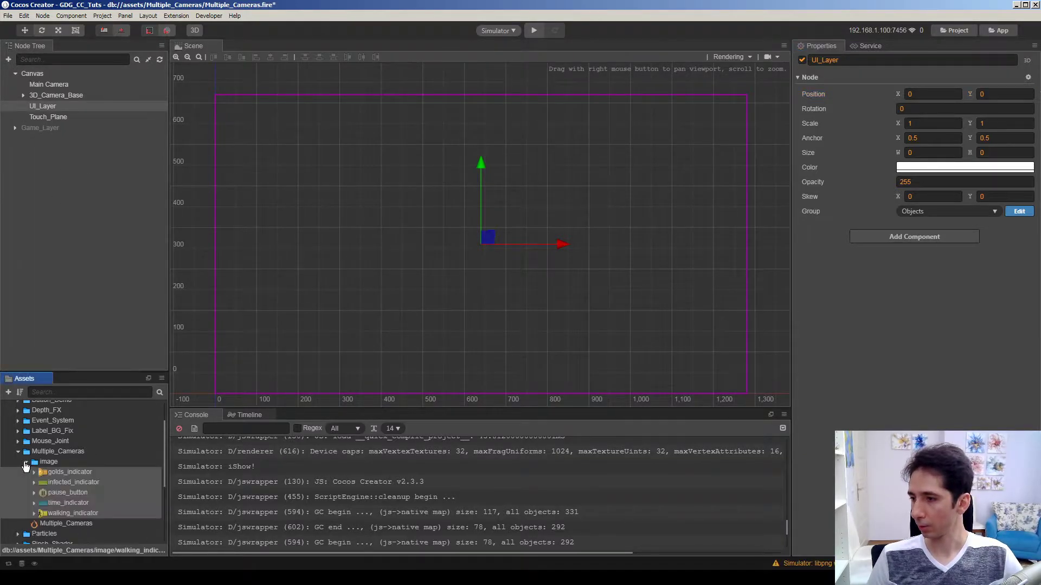
Add the pause_button and time, infected, walking and golds indicator images under UI_Layer
left_click(68, 471)
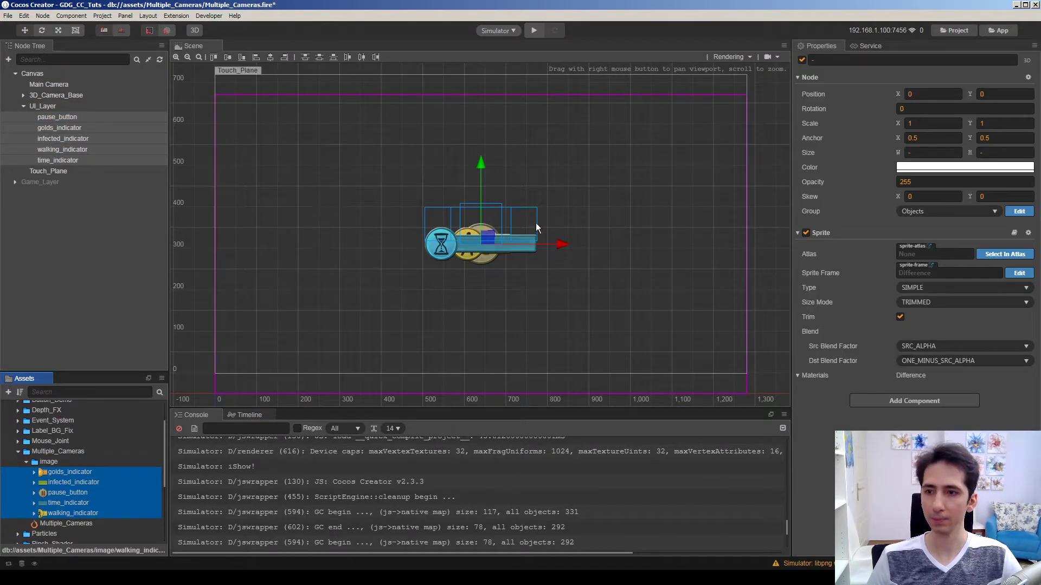
left_click_drag(481, 232, 295, 139)
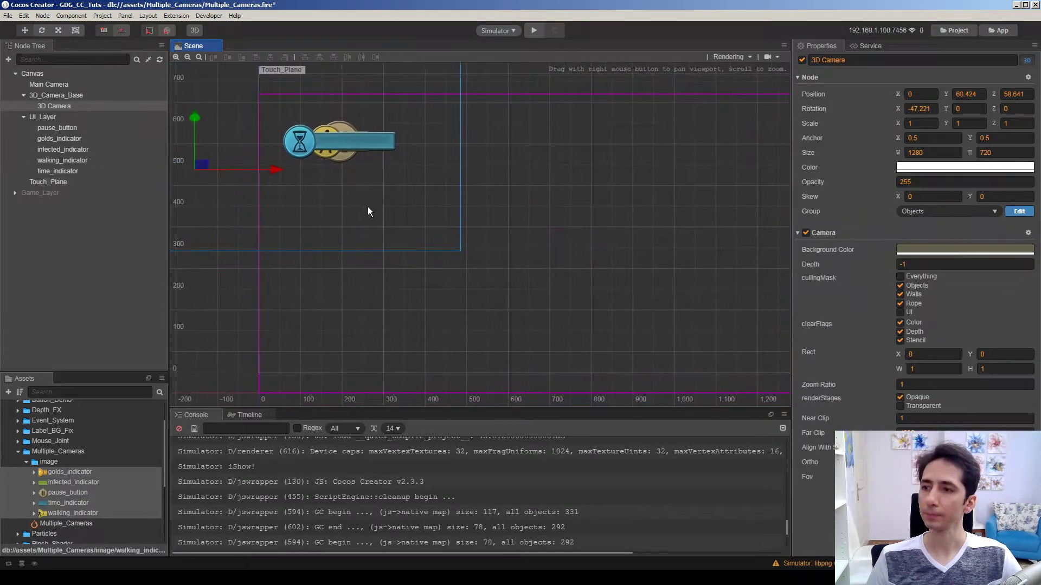
left_click(40, 193)
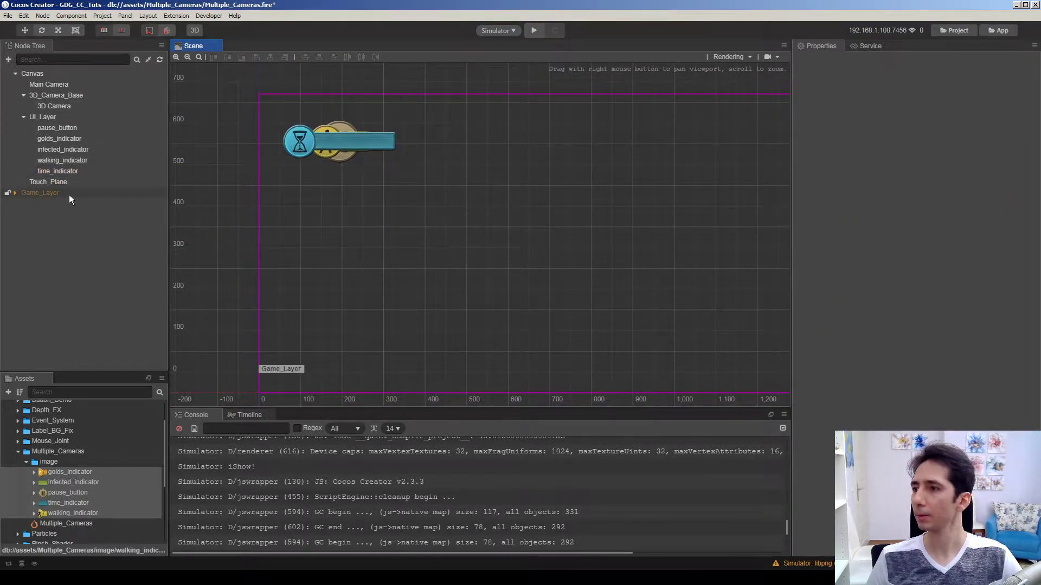
left_click(57, 127)
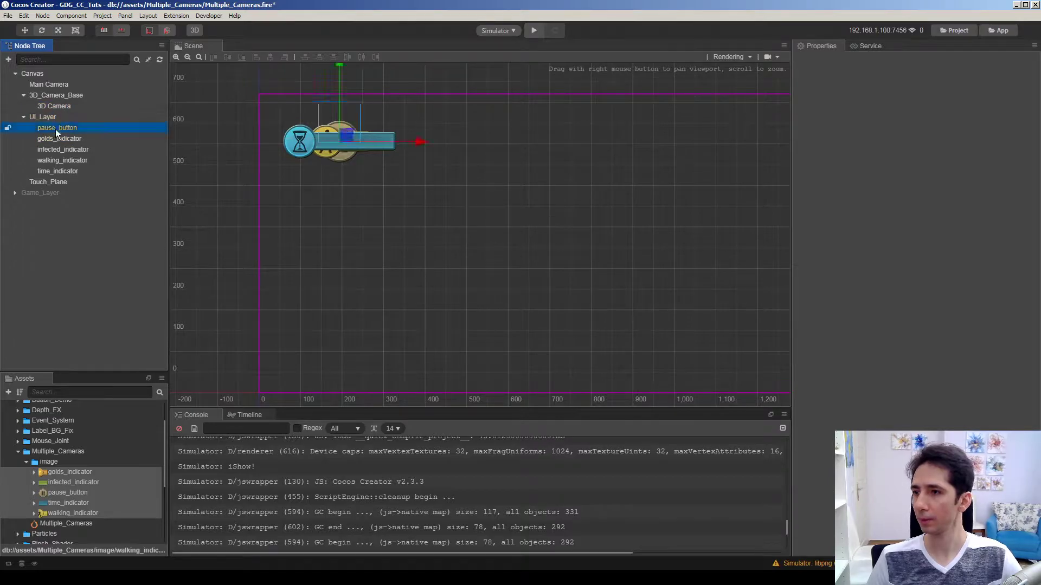
left_click(57, 127)
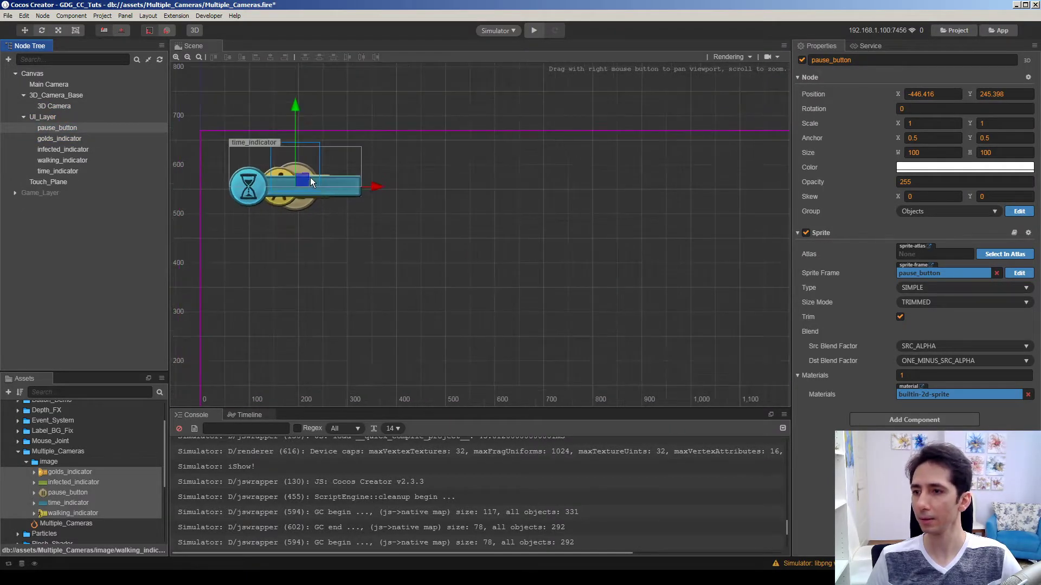
Reposition the pause button and golds, infected, walking and time indicators in a row along the top
left_click(57, 170)
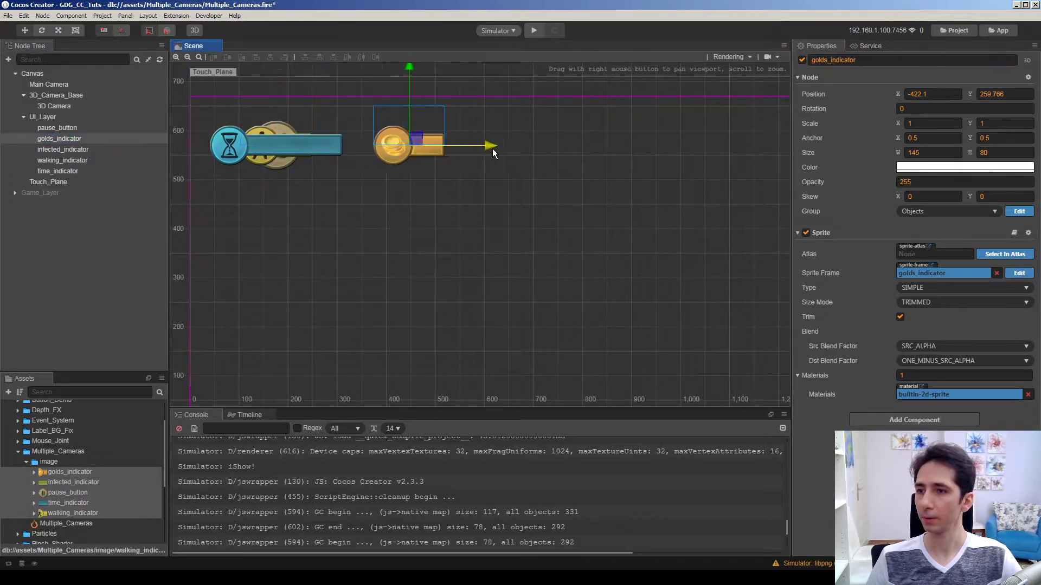
left_click(63, 149)
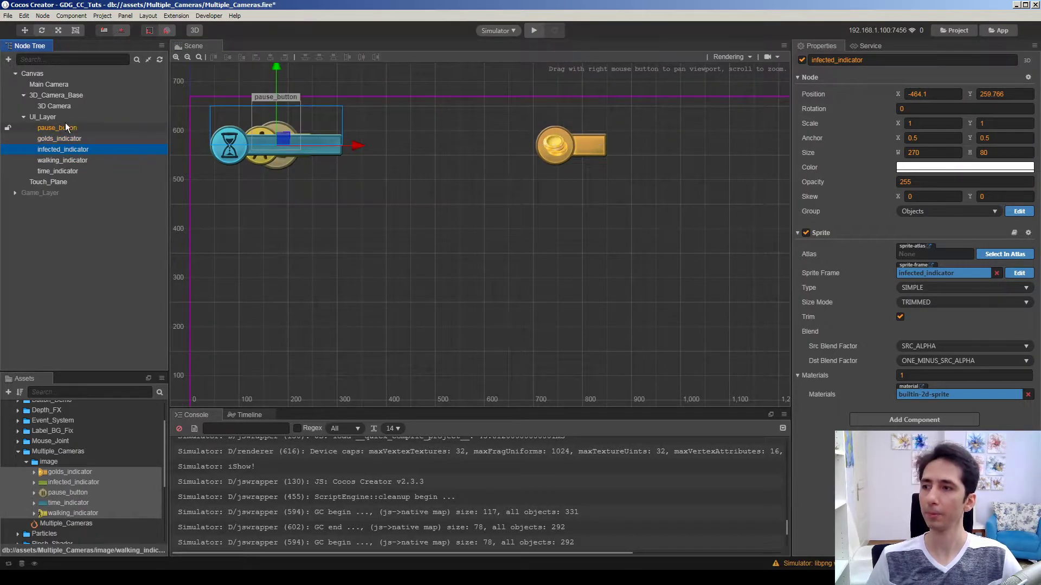
left_click(57, 128)
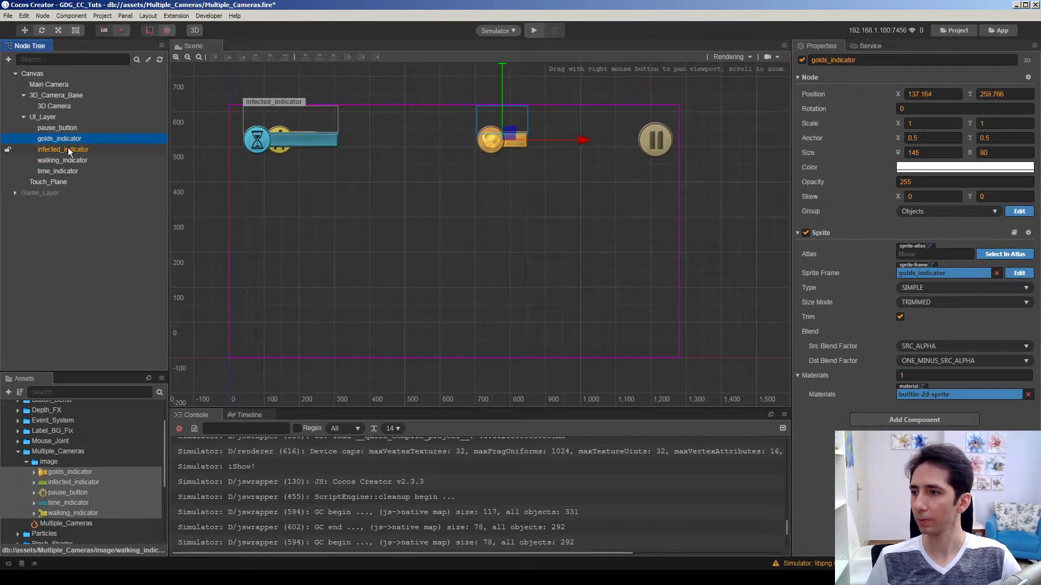
left_click(62, 160)
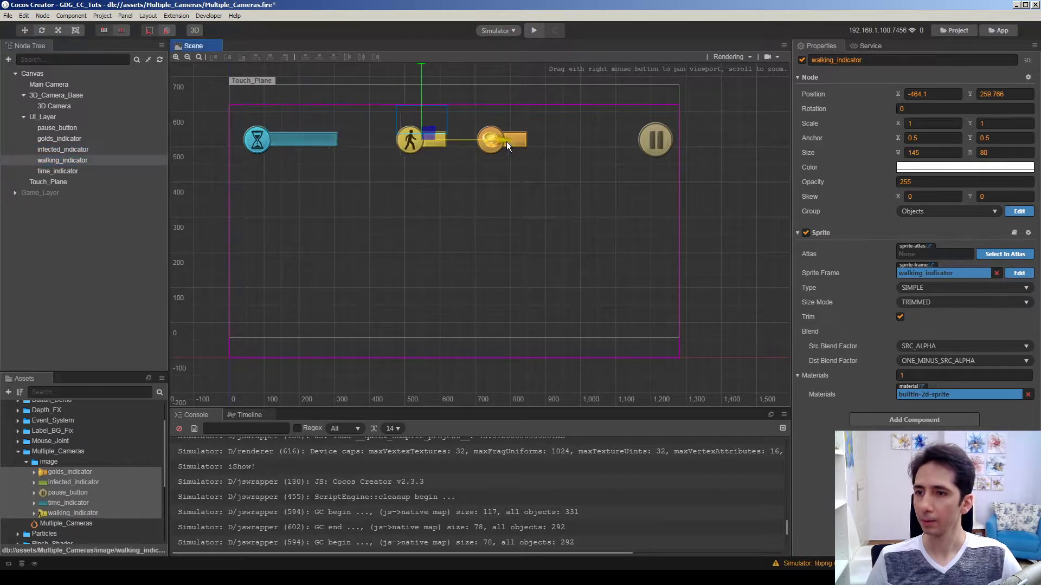
left_click(57, 171)
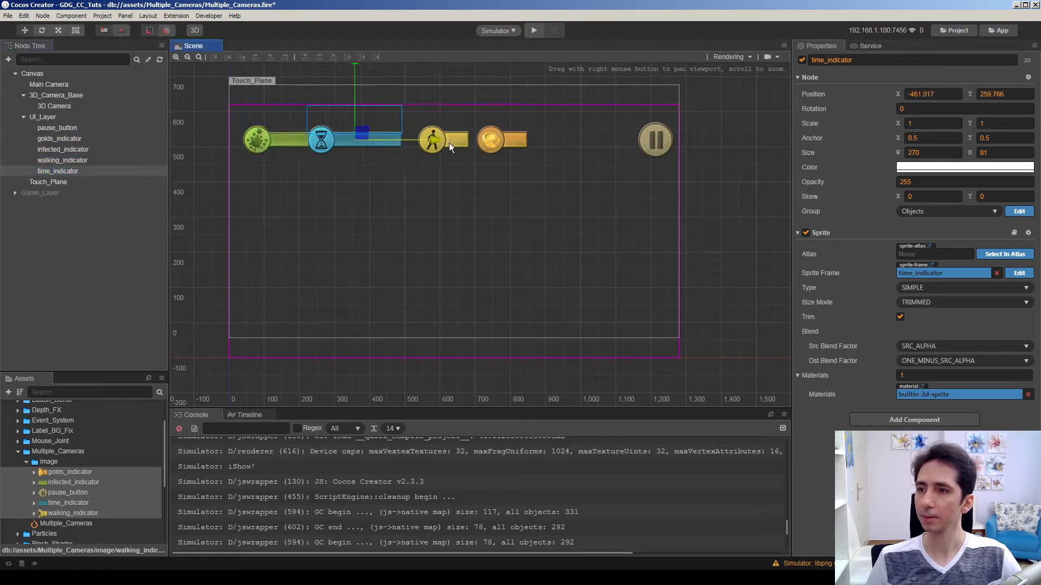
left_click(47, 182)
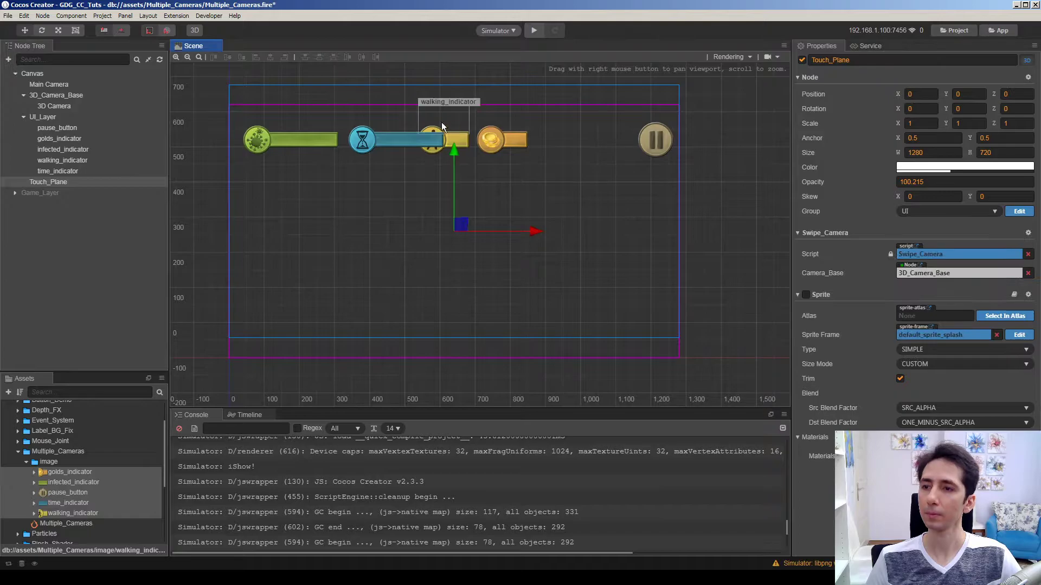
left_click(59, 138)
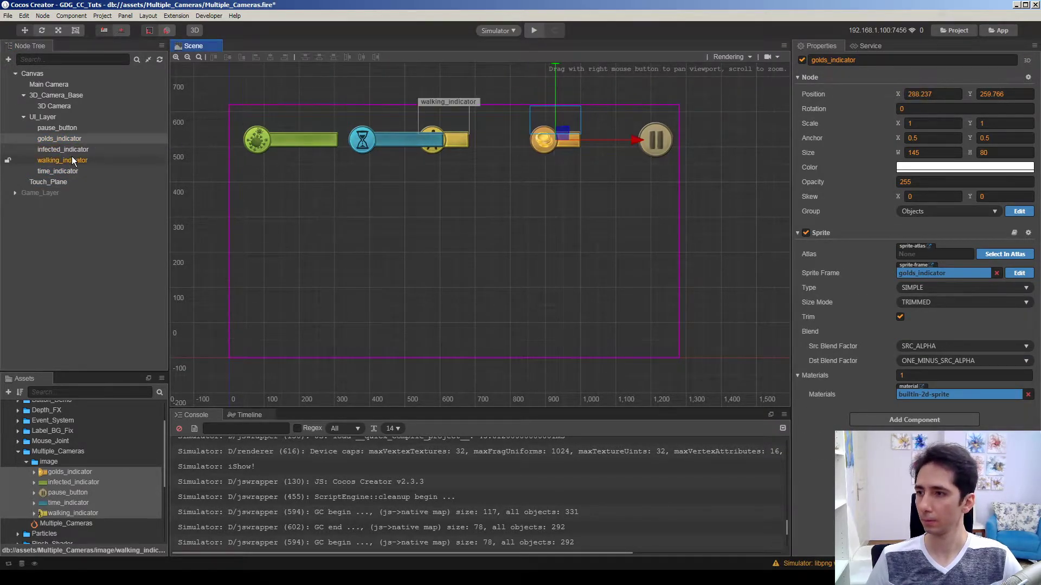
left_click(62, 160)
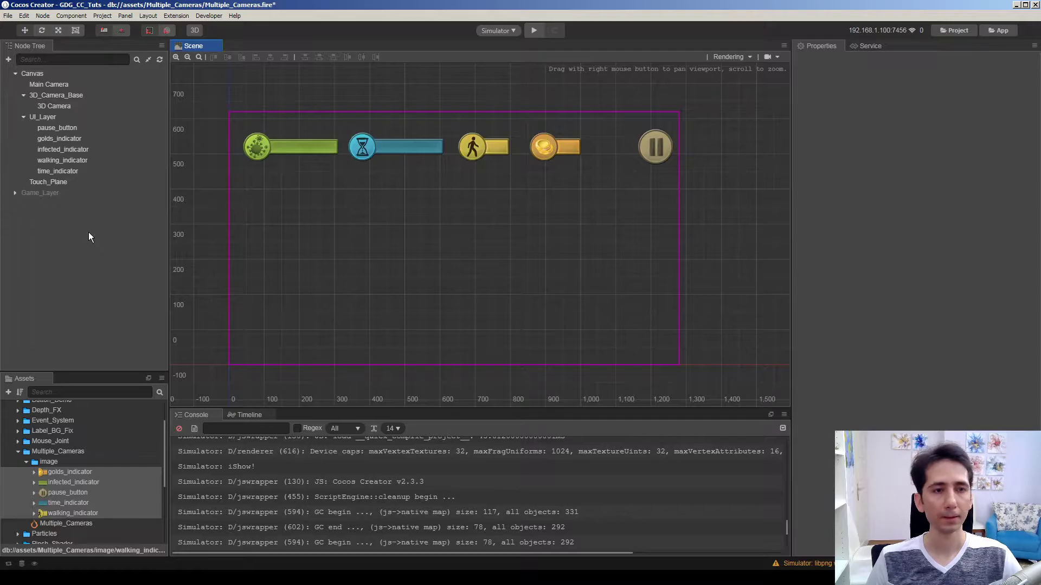
Put UI_Layer in the UI group and review the groups in Project Settings
left_click(42, 117)
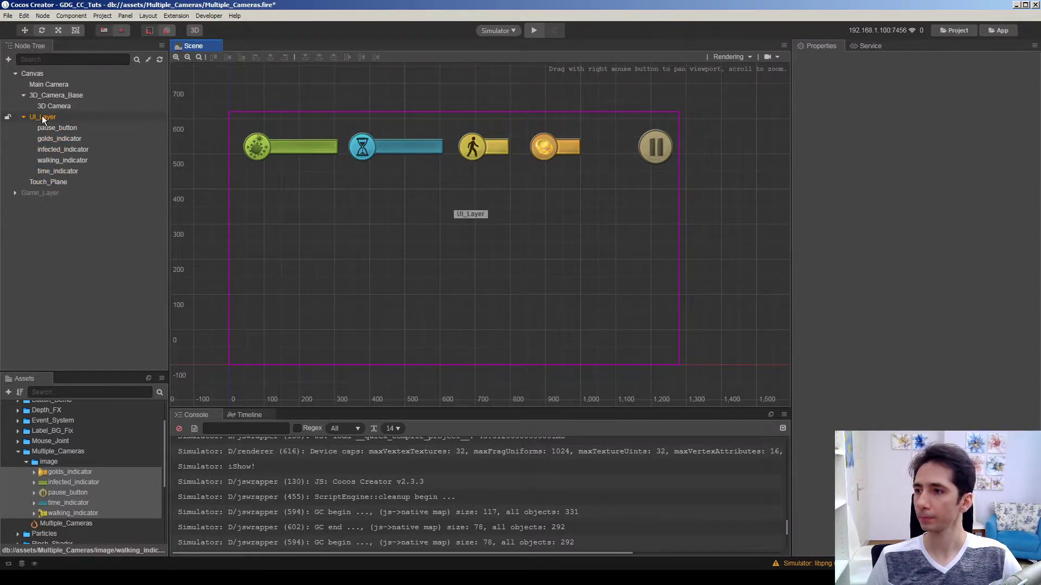
left_click(40, 117)
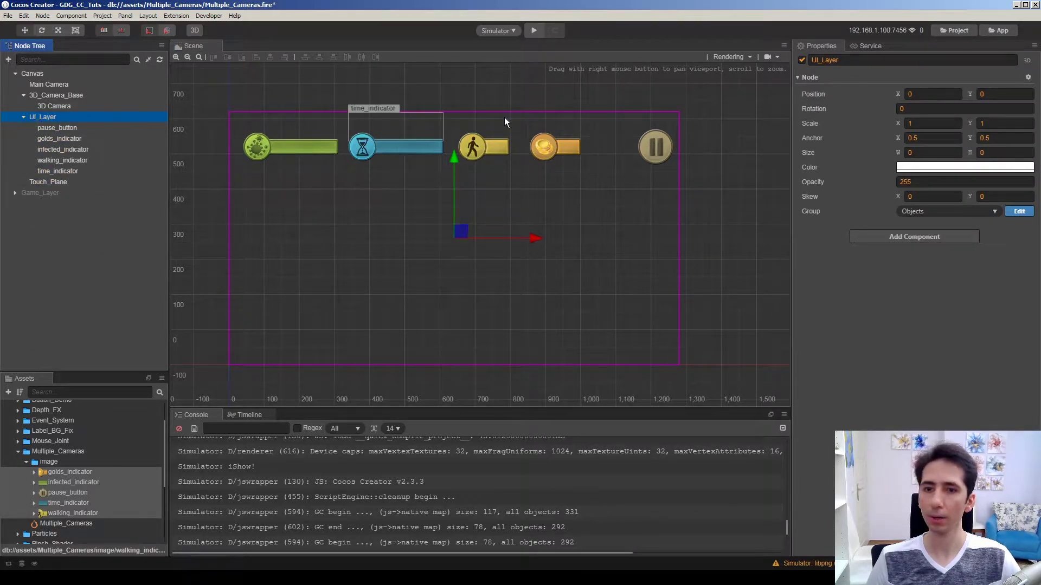
left_click(948, 211)
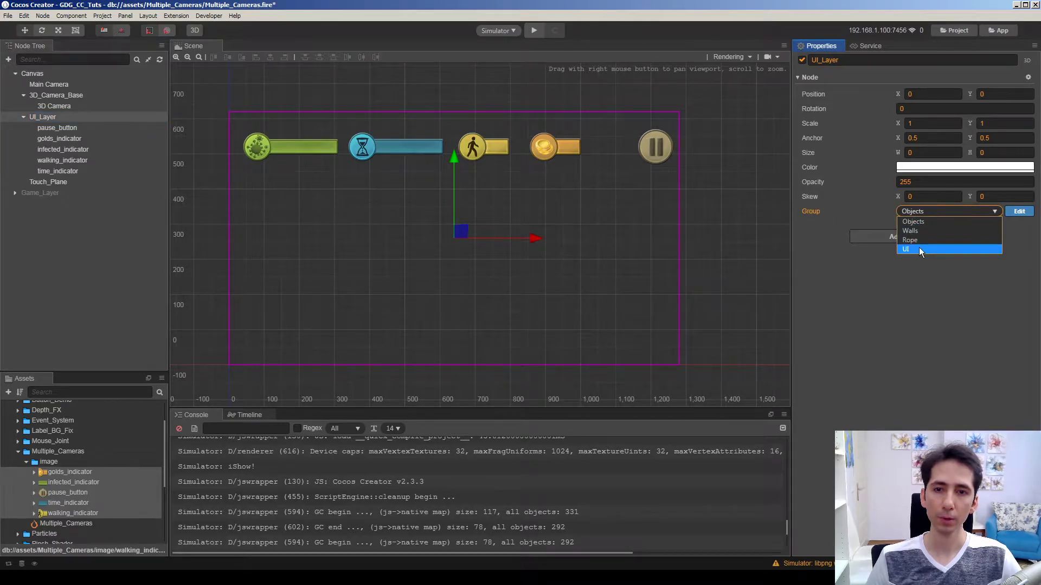
left_click(905, 249)
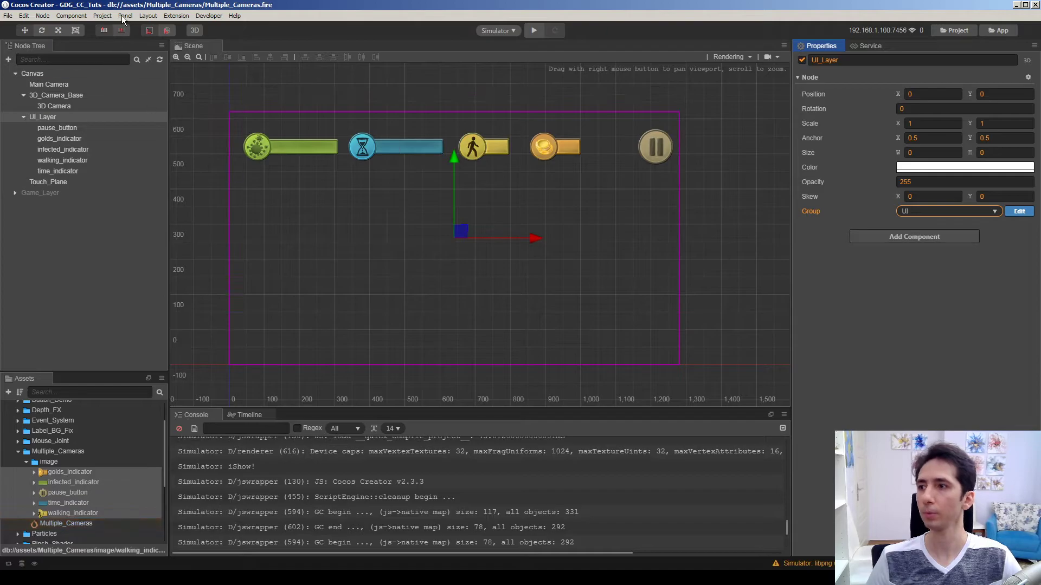
left_click(102, 16)
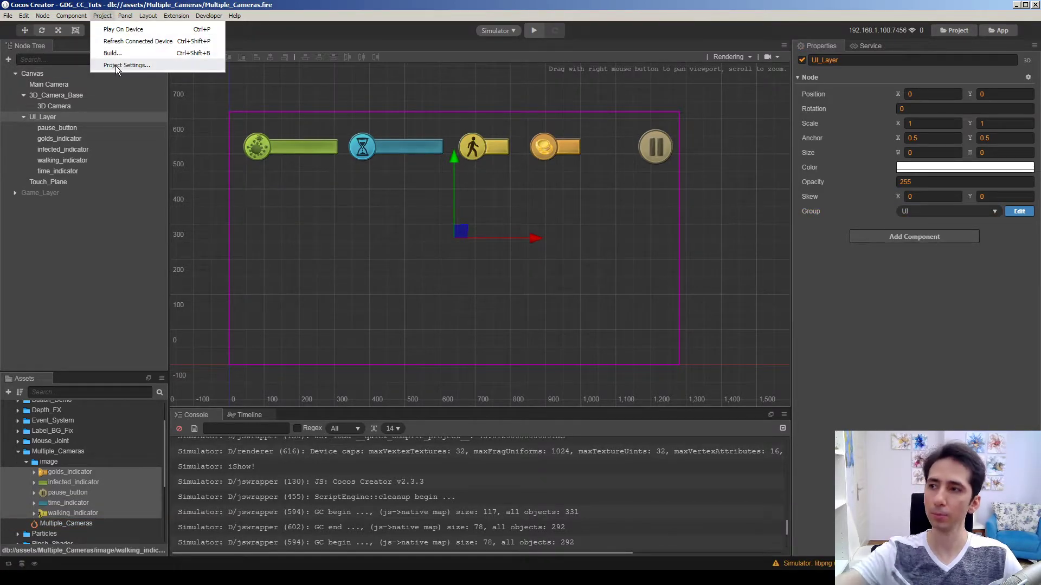
left_click(125, 65)
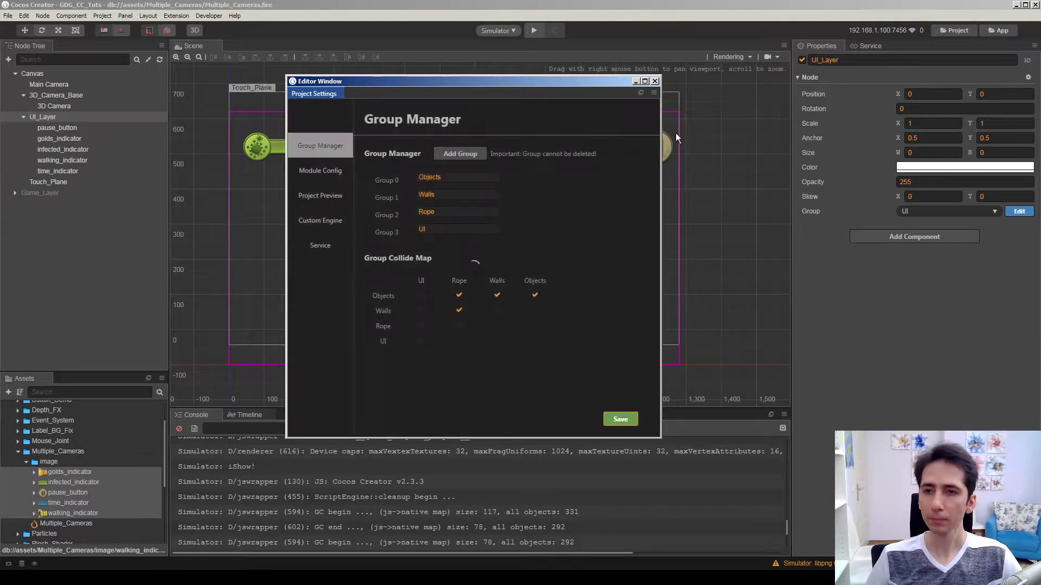
left_click(654, 81)
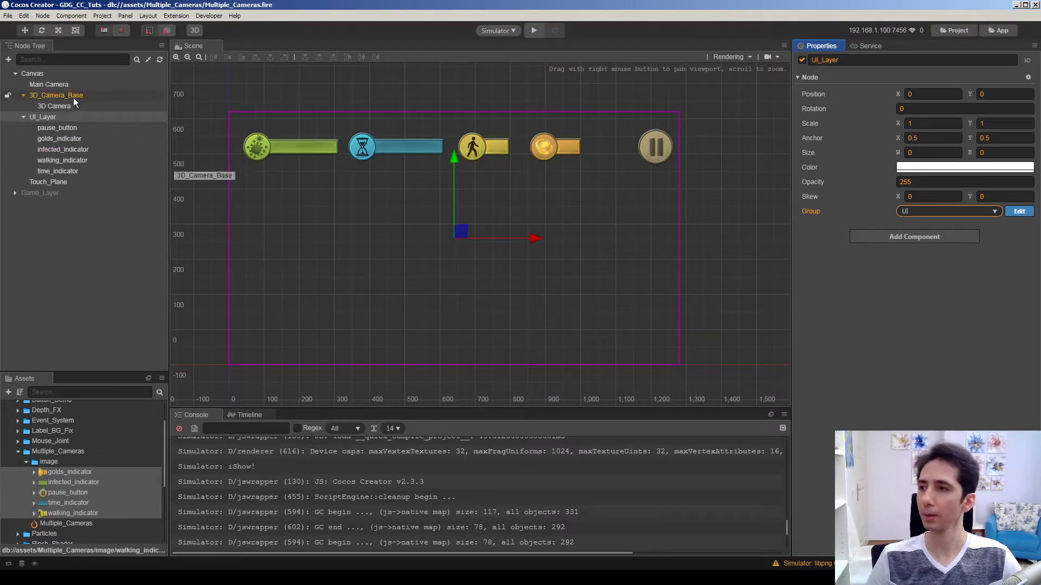
Keep the 3D Camera in the Objects group and return Main Camera to Objects
left_click(48, 84)
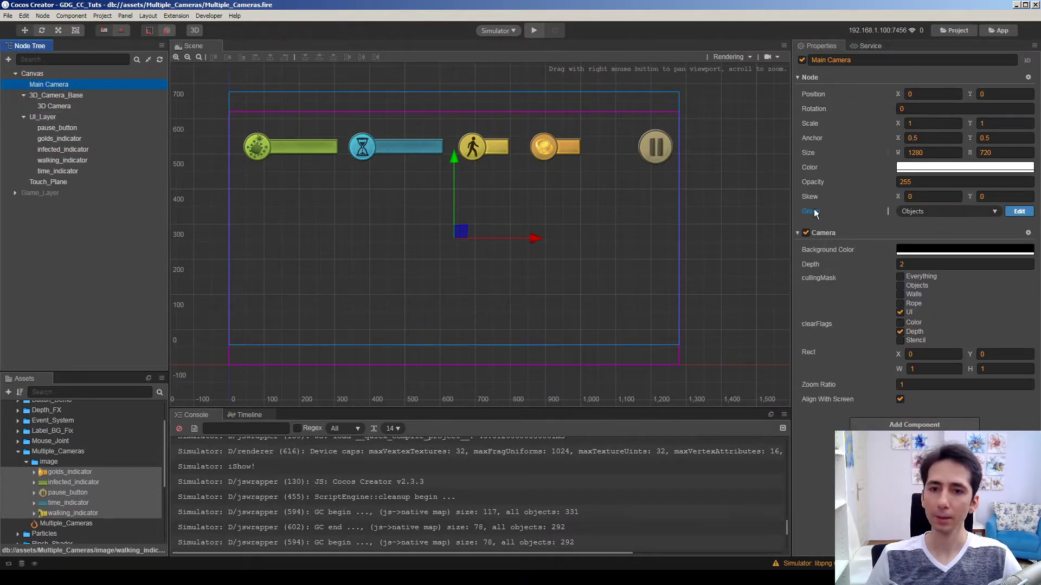
mouse_move(703, 191)
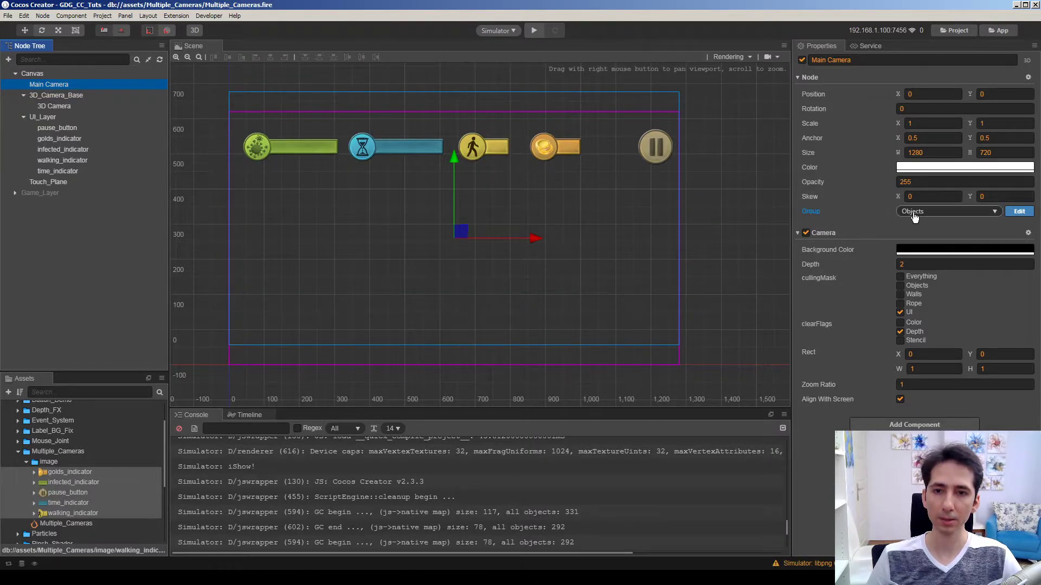
left_click(948, 211)
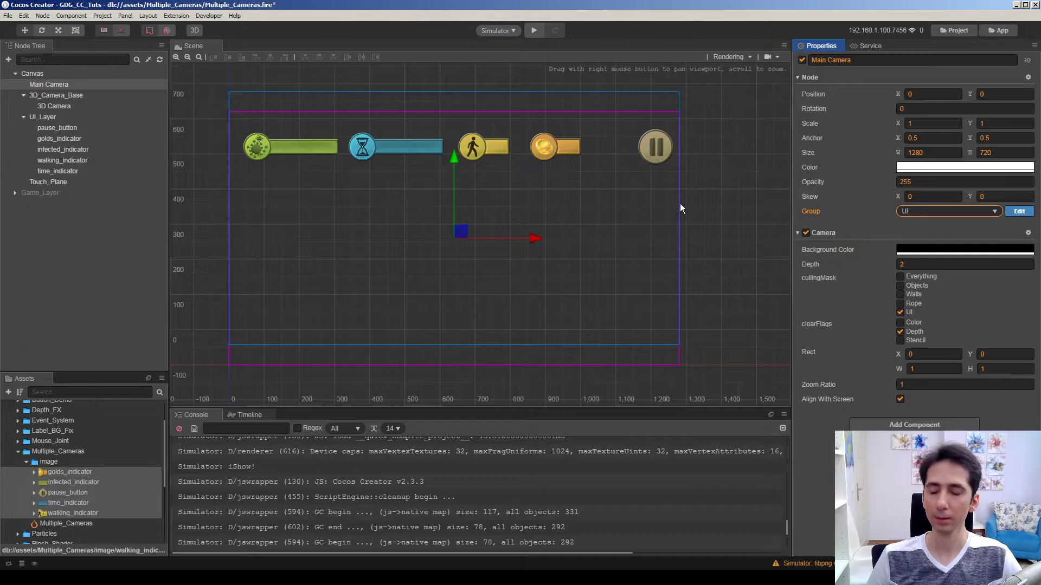
left_click(48, 84)
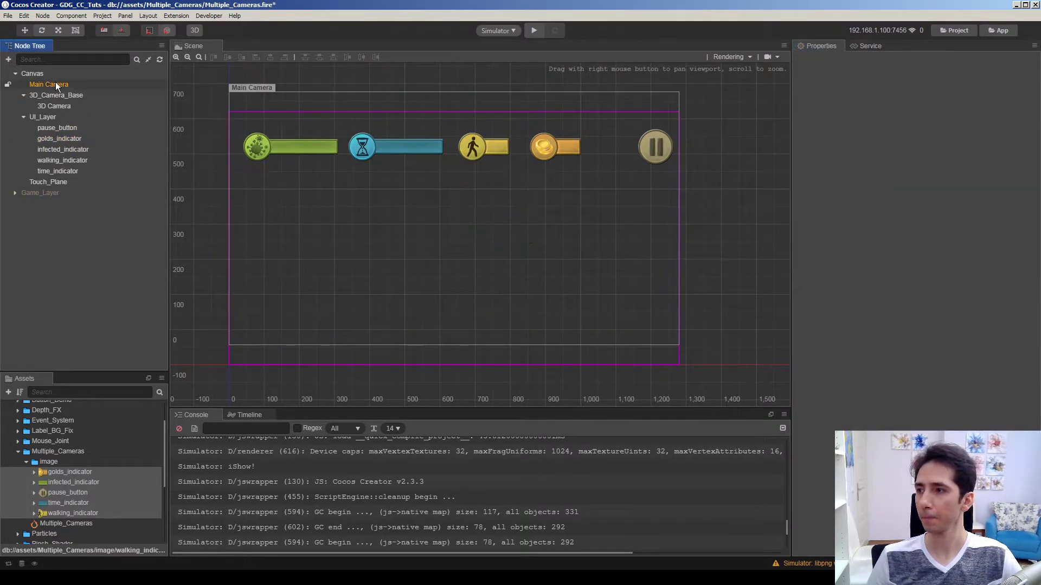
left_click(53, 106)
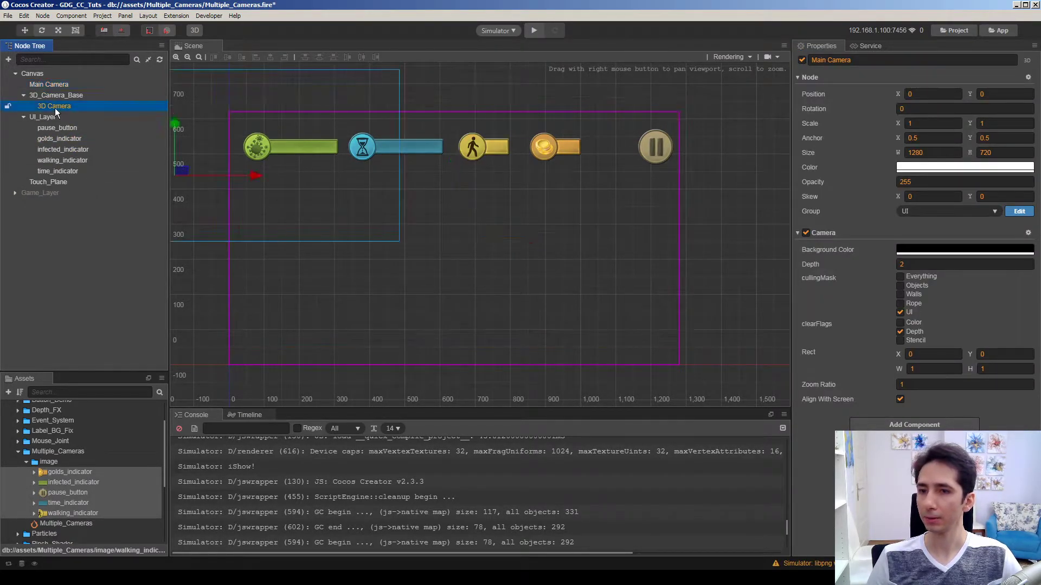
left_click(948, 211)
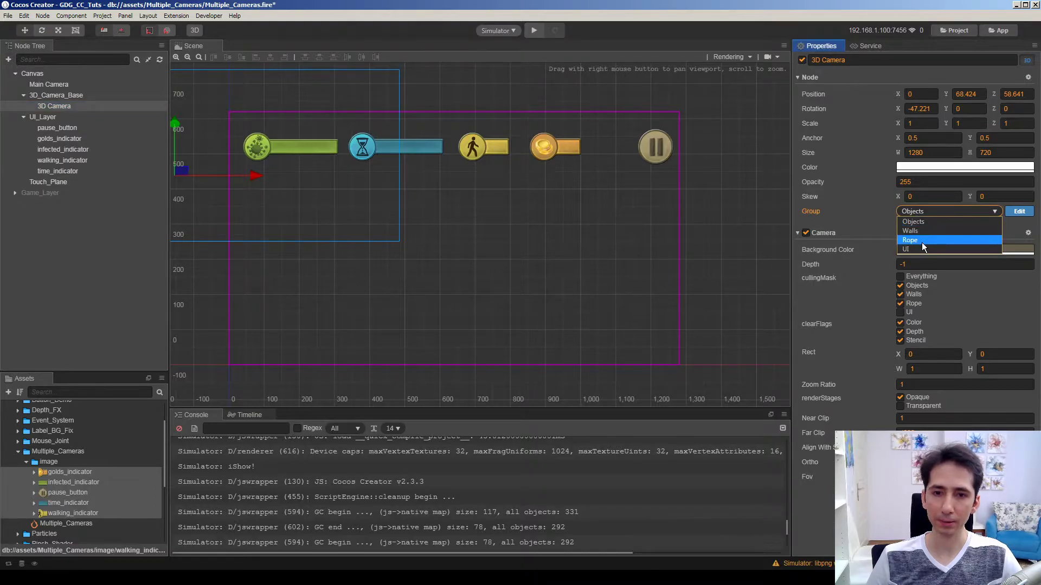
left_click(913, 222)
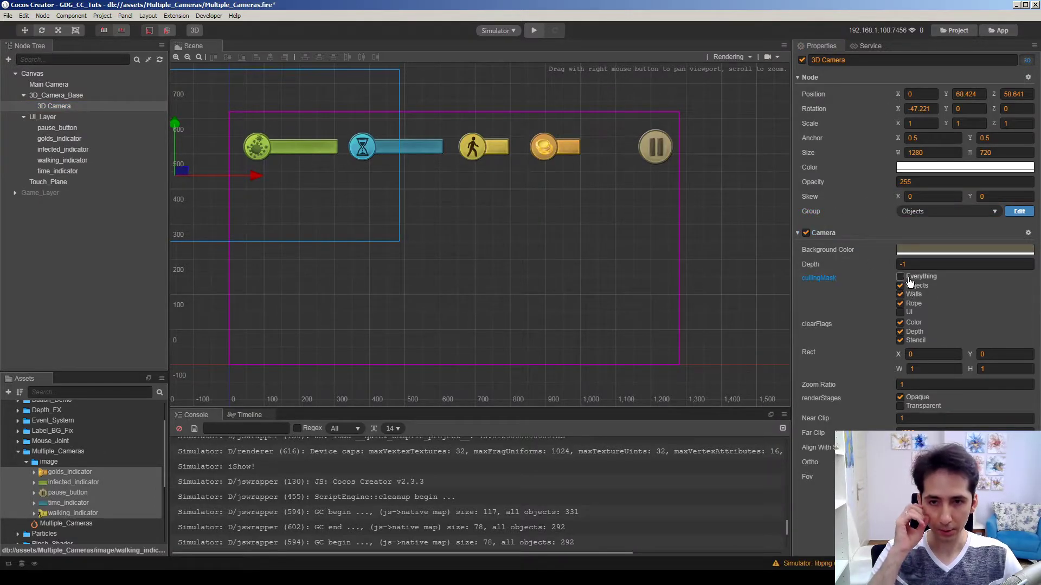
left_click(48, 84)
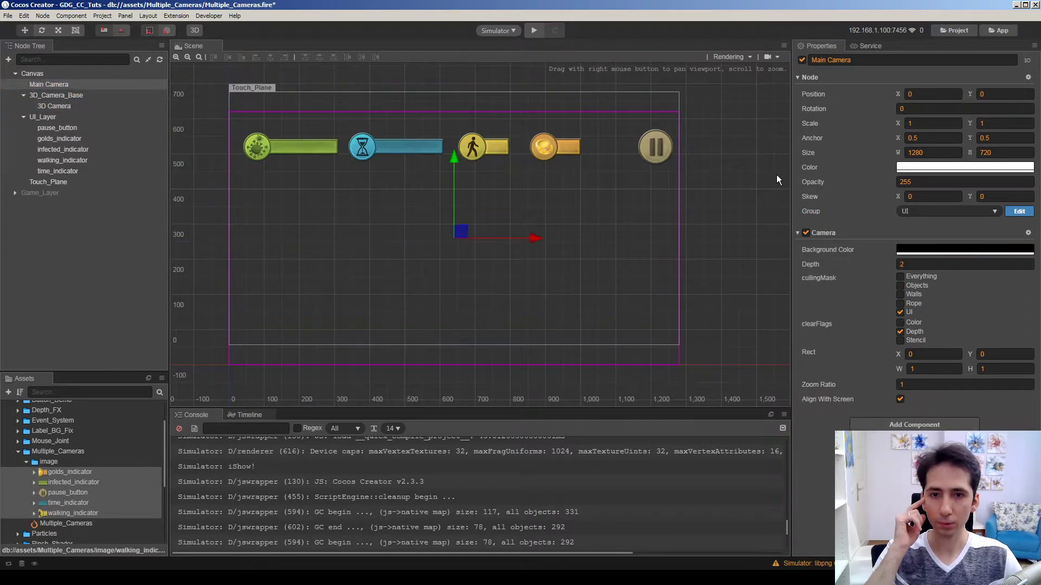
left_click(948, 212)
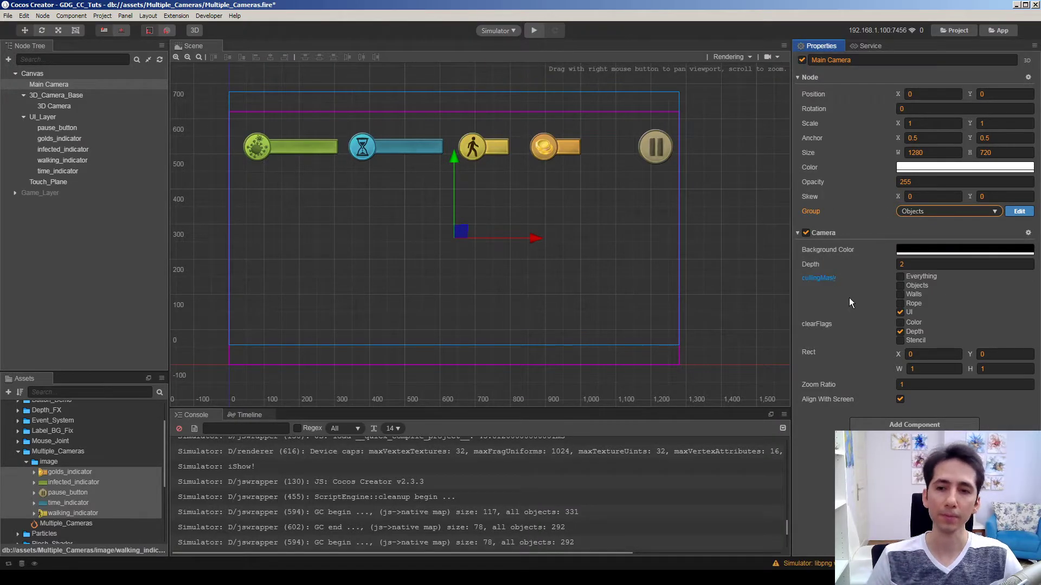
Set Main Camera's culling mask to render only the UI group
left_click(900, 285)
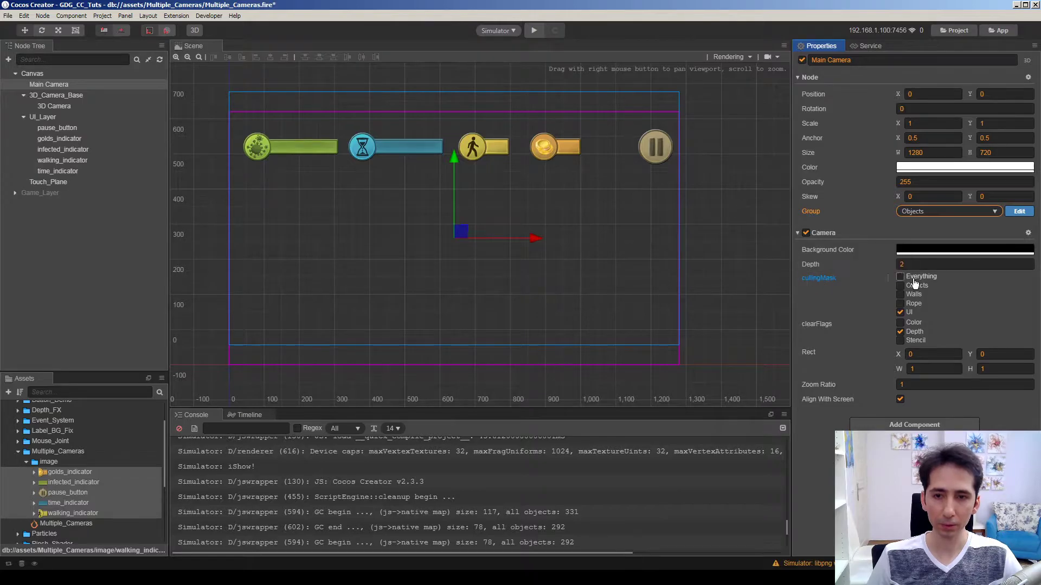
left_click(900, 277)
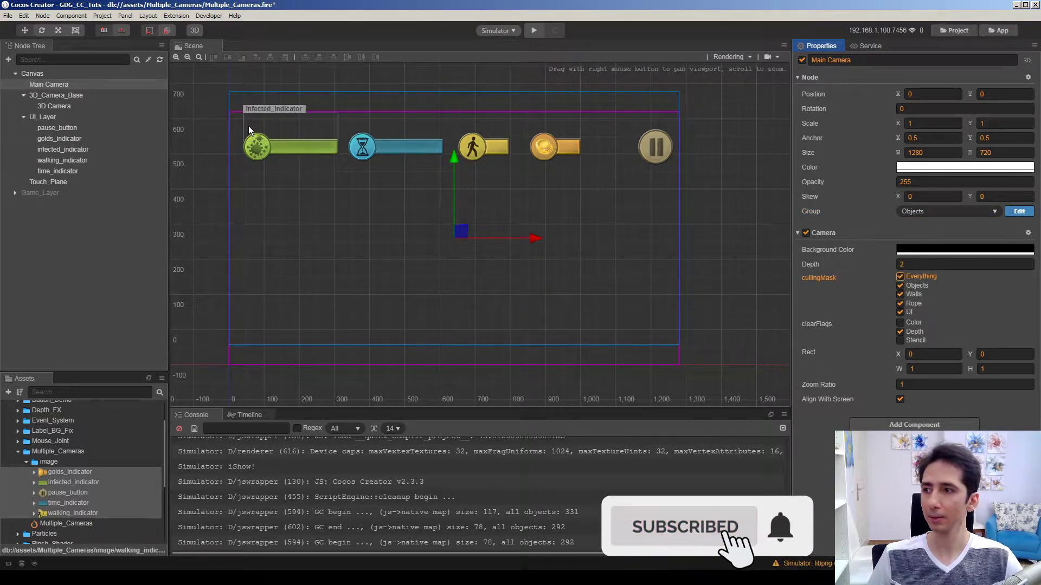
left_click(900, 276)
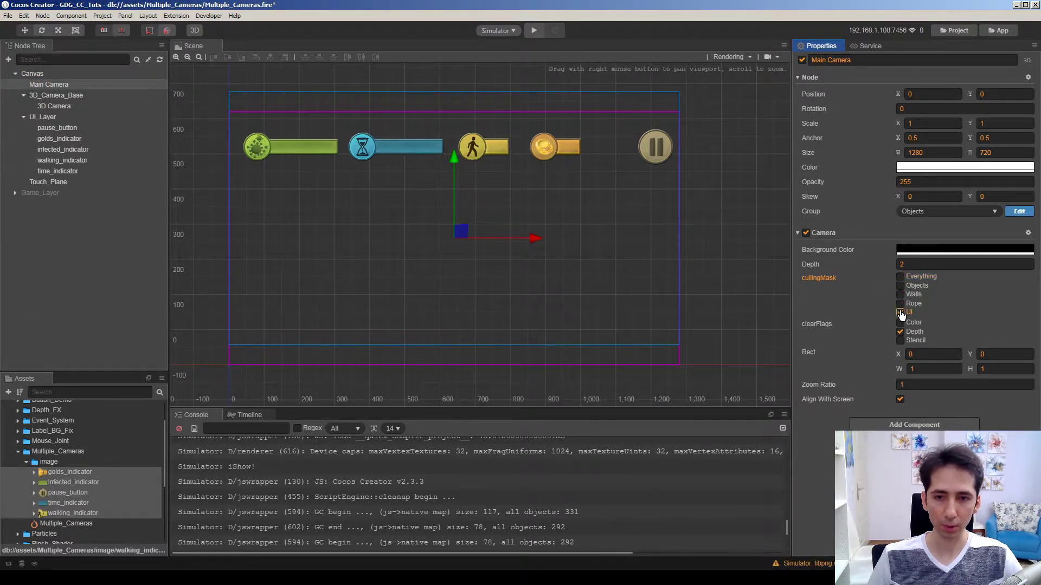
left_click(900, 312)
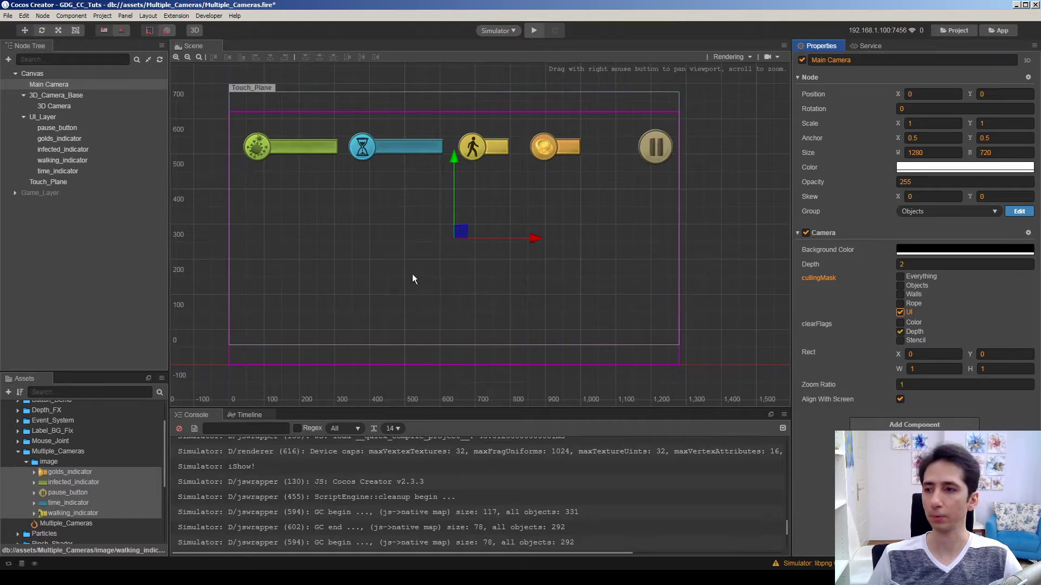
left_click(54, 105)
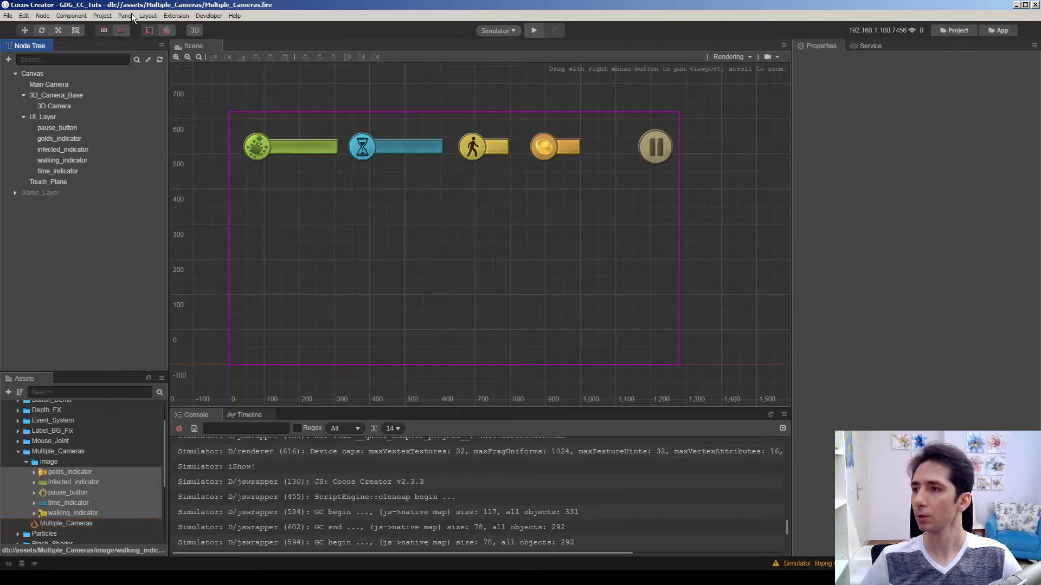
Show the Game Preview panel and reactivate Game_Layer so the city appears under the indicators
left_click(125, 15)
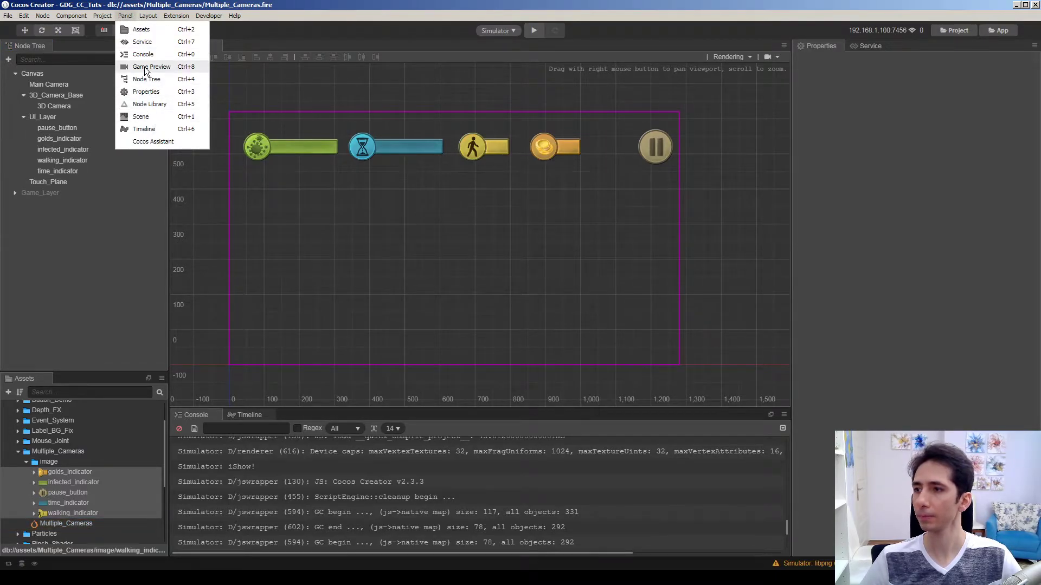
left_click(150, 66)
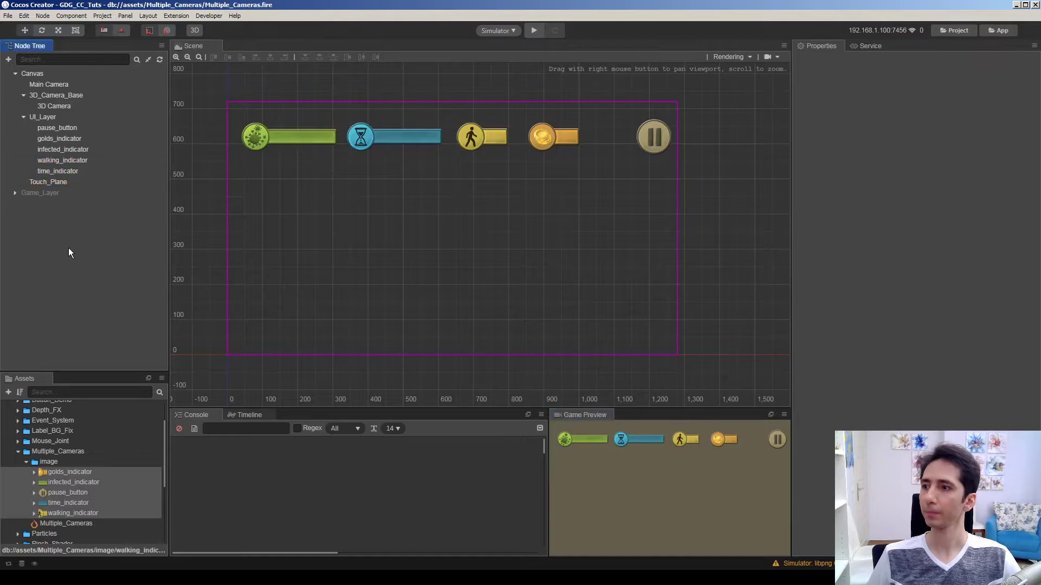
left_click(48, 84)
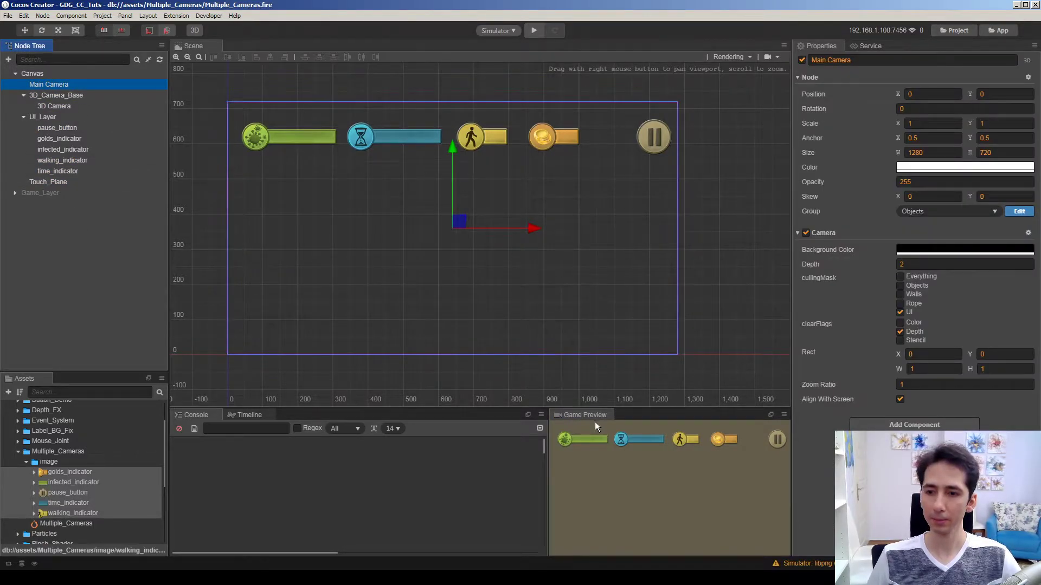
mouse_move(726, 442)
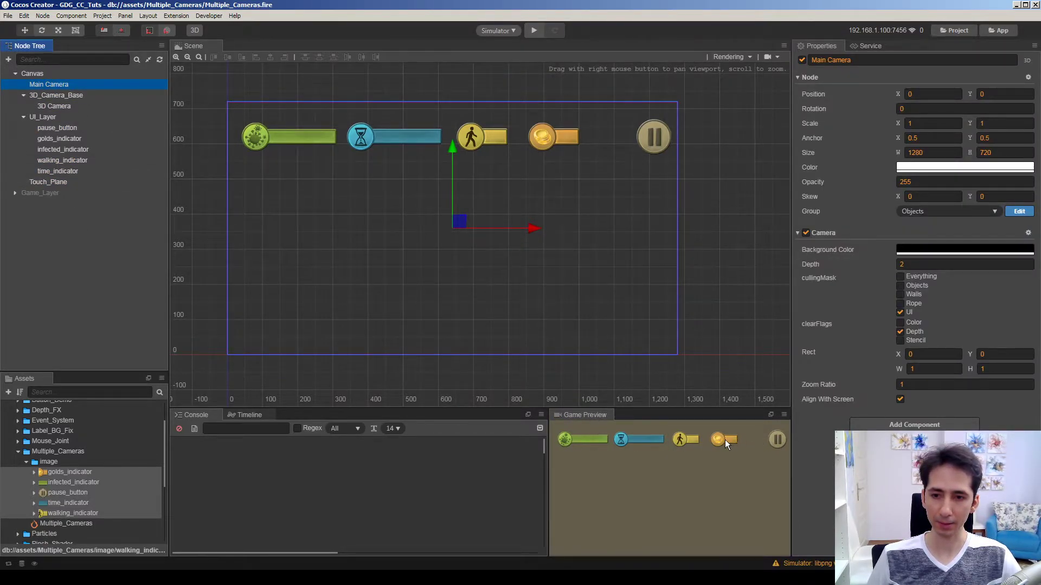
left_click(40, 192)
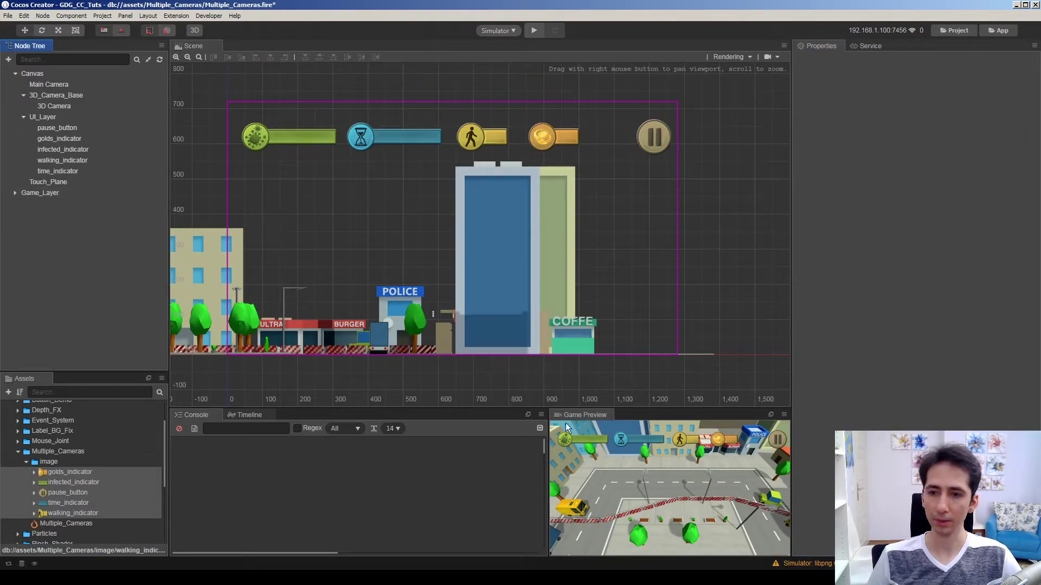
mouse_move(84, 212)
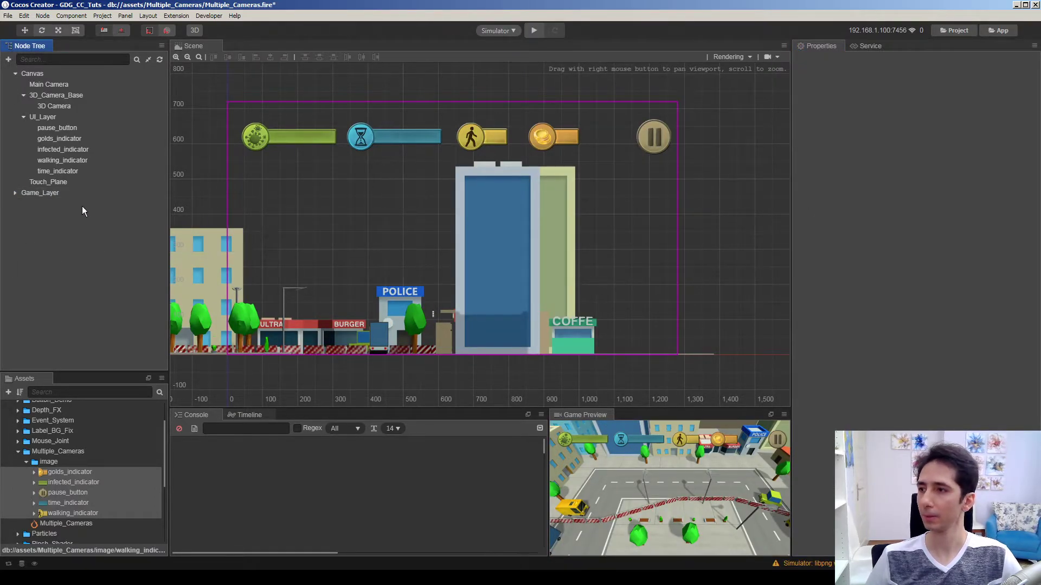
Reset Main Camera's position to X 0, Y 0 and start the simulator preview
left_click(48, 84)
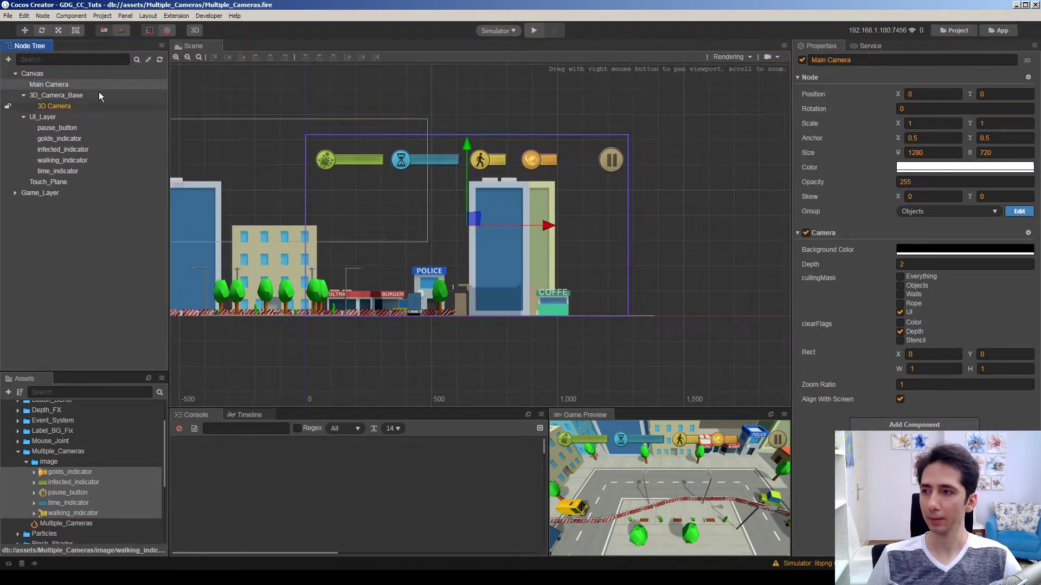
left_click_drag(475, 219, 468, 219)
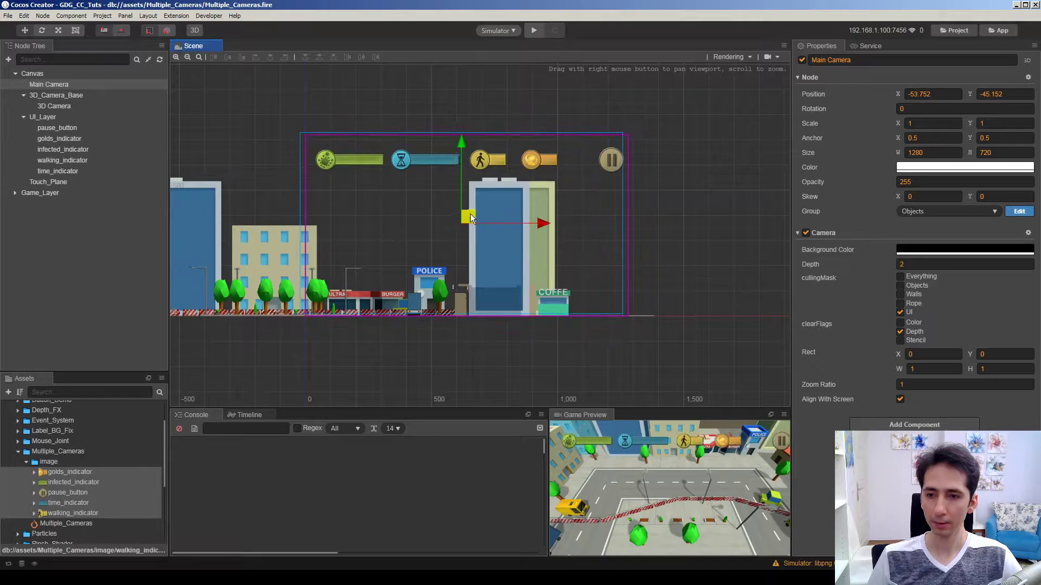
left_click_drag(470, 218, 491, 218)
type("0")
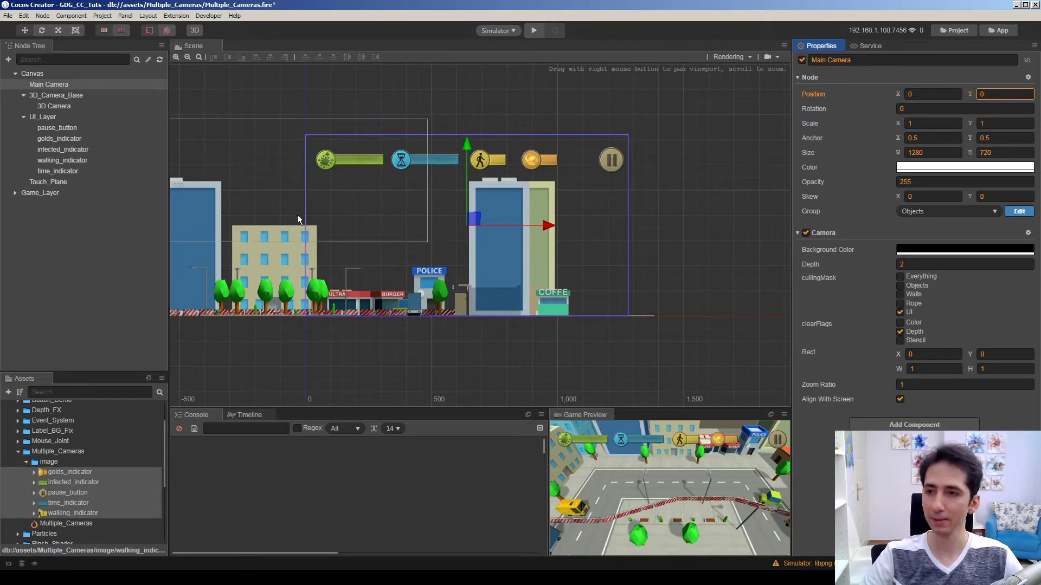
left_click(56, 95)
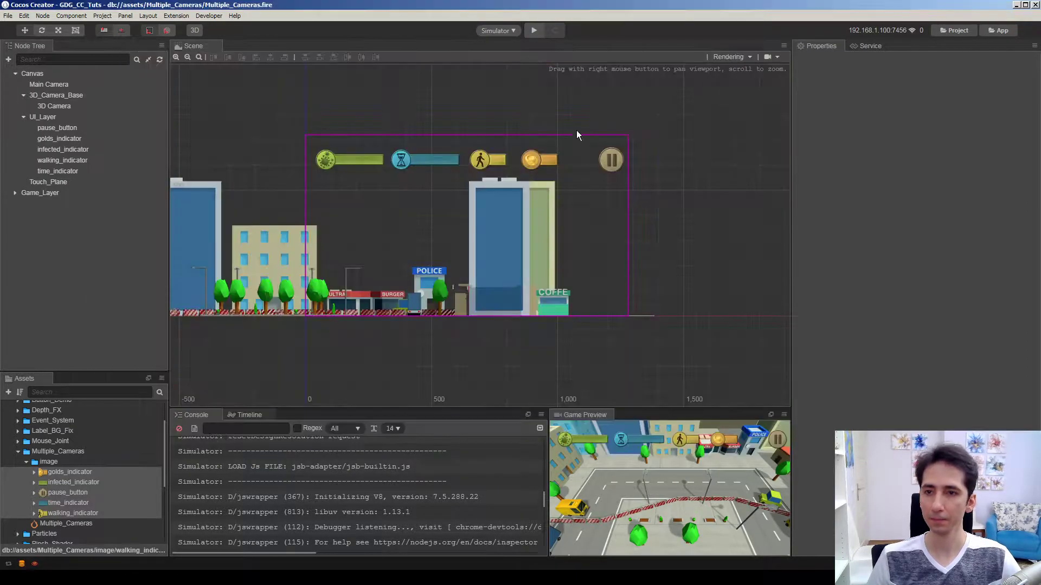
left_click(56, 127)
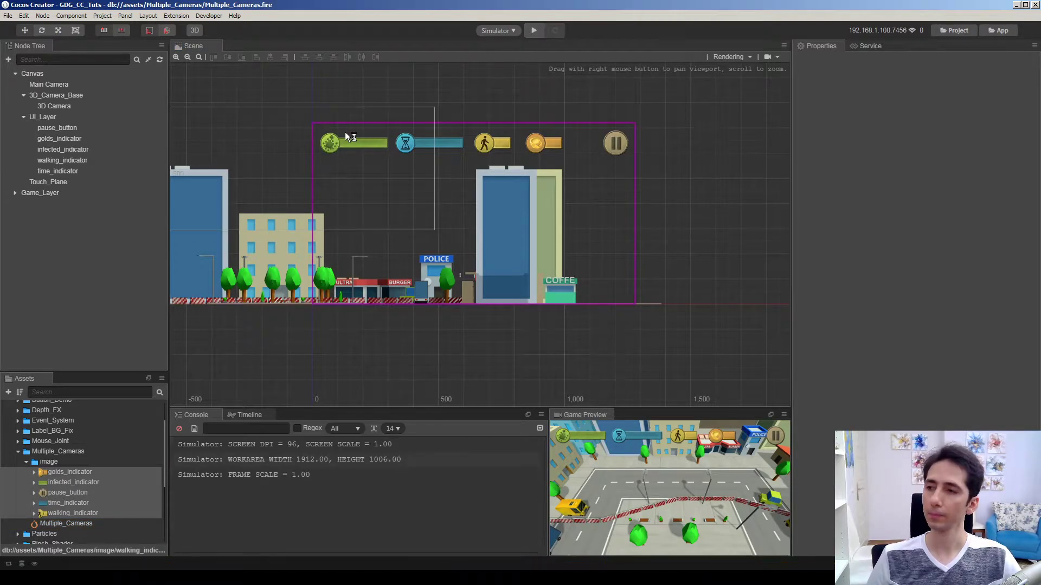
left_click(533, 30)
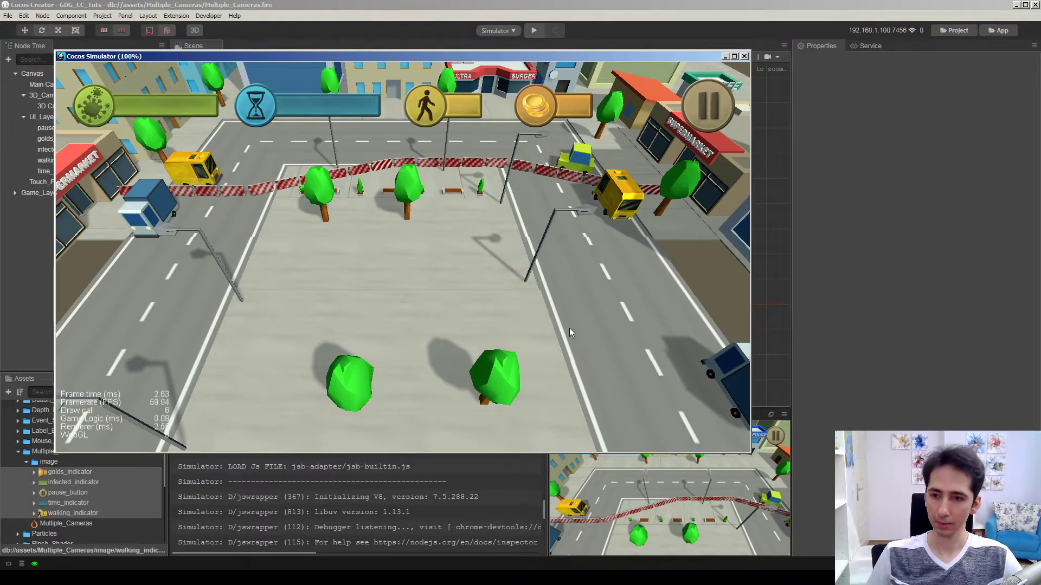
mouse_move(744, 39)
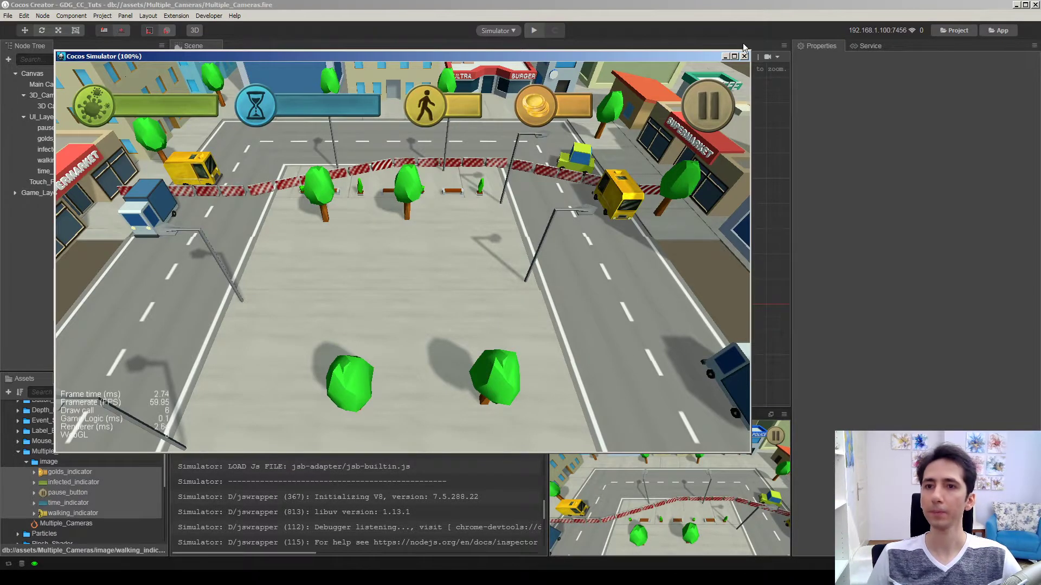
left_click(743, 56)
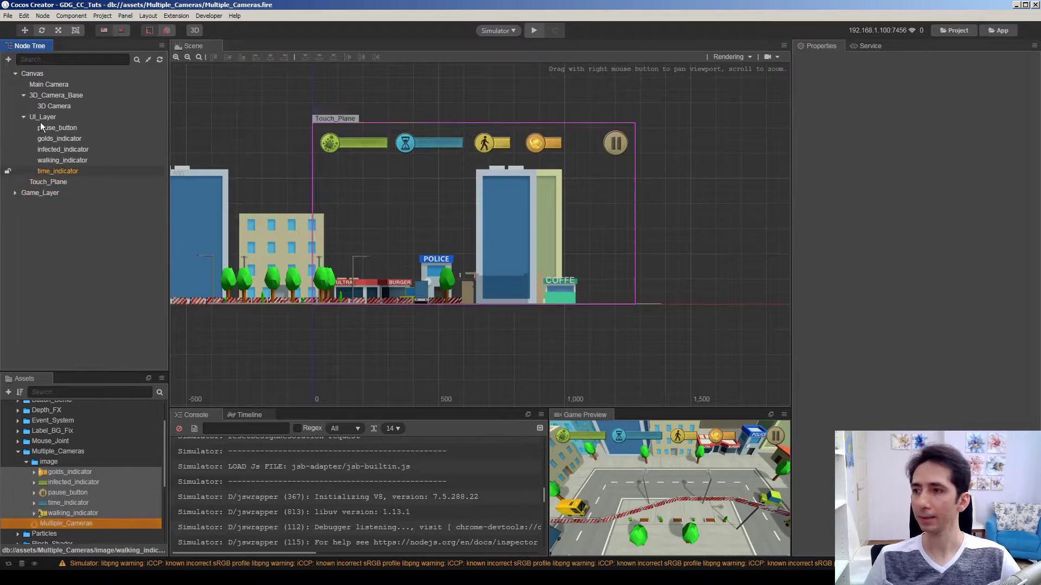
Collapse UI_Layer in the node tree and create a New 3D Camera node
left_click(15, 117)
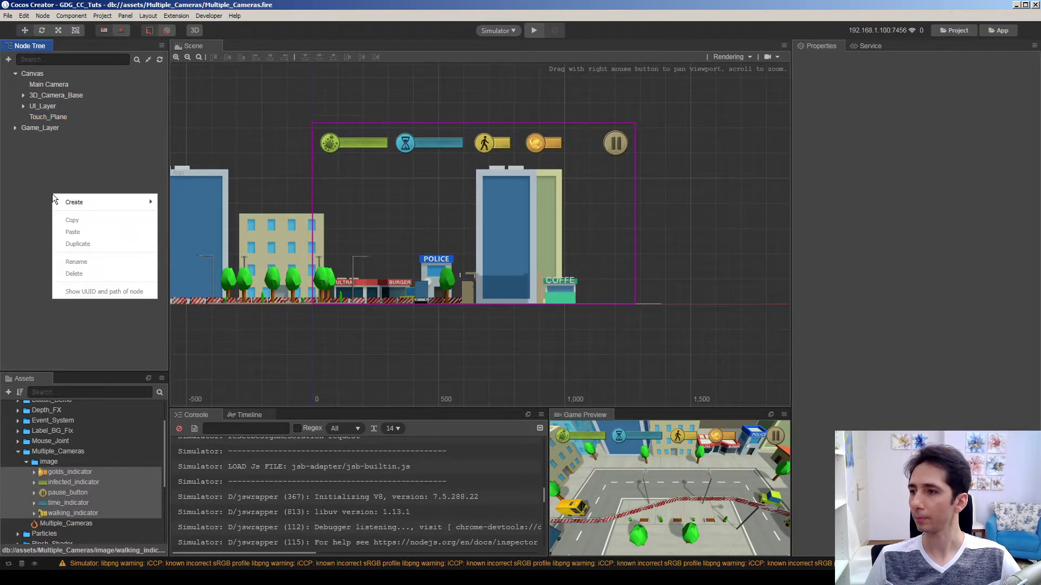
mouse_move(190, 237)
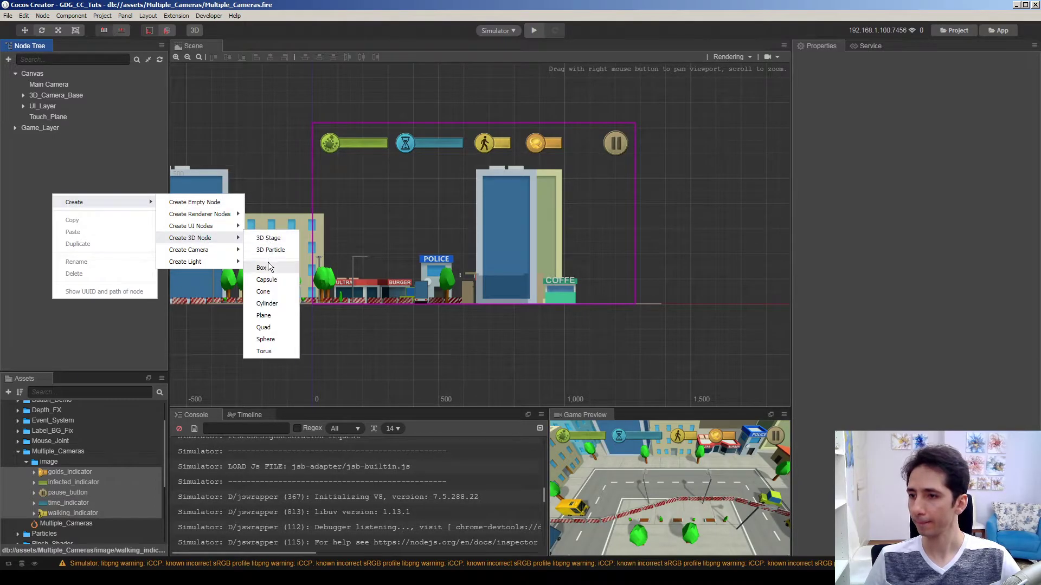
mouse_move(207, 226)
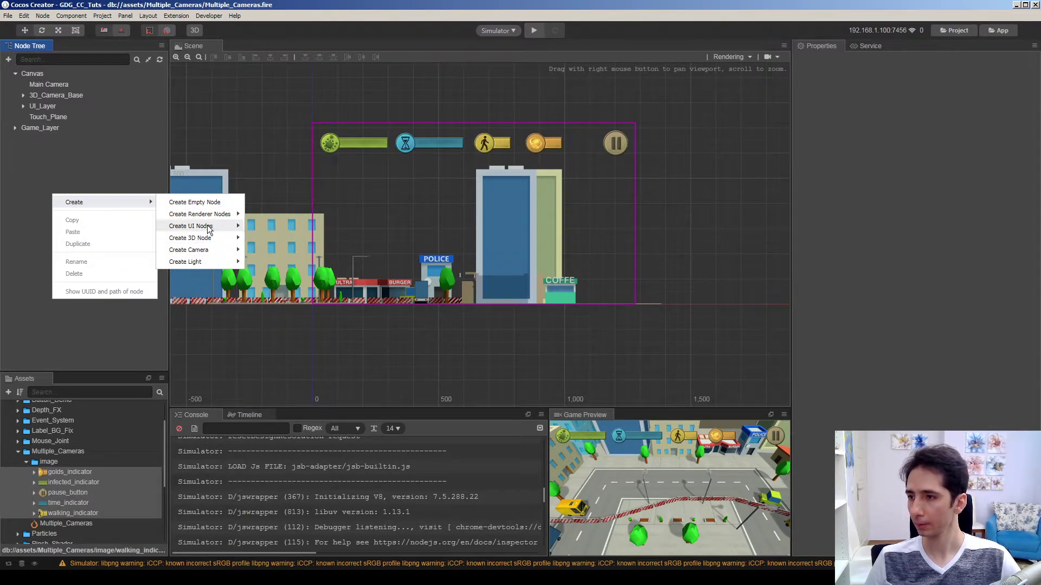
mouse_move(189, 250)
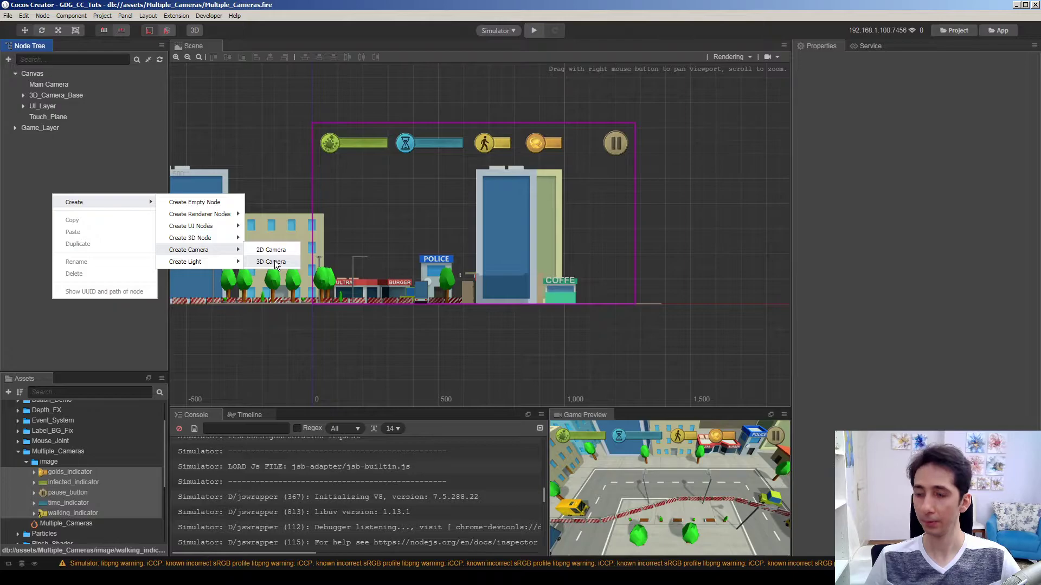
left_click(271, 262)
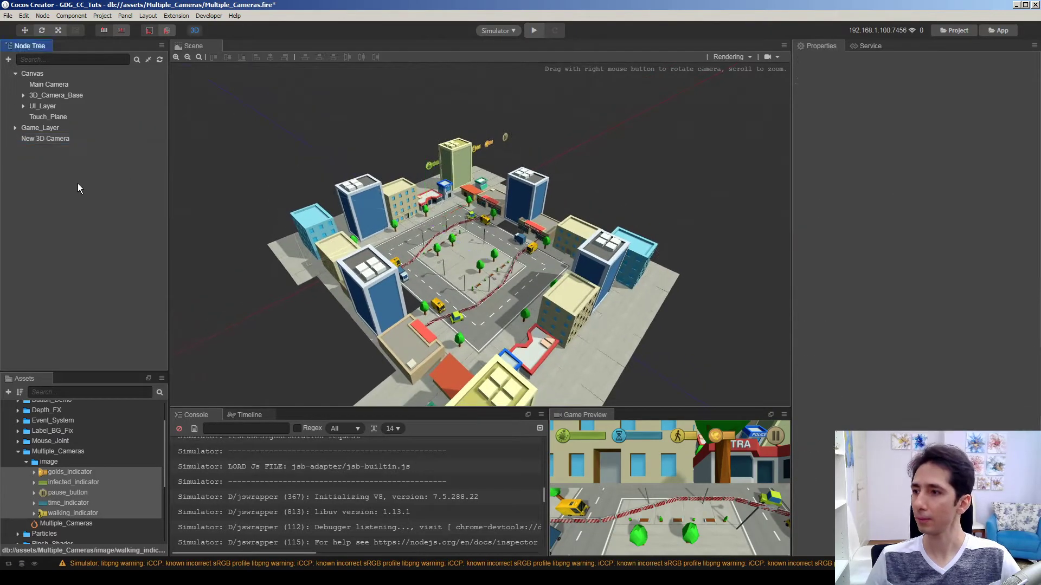
Aim the new 3D camera straight down with rotation X -90 and rename it Mini_Map_Camera
left_click(45, 138)
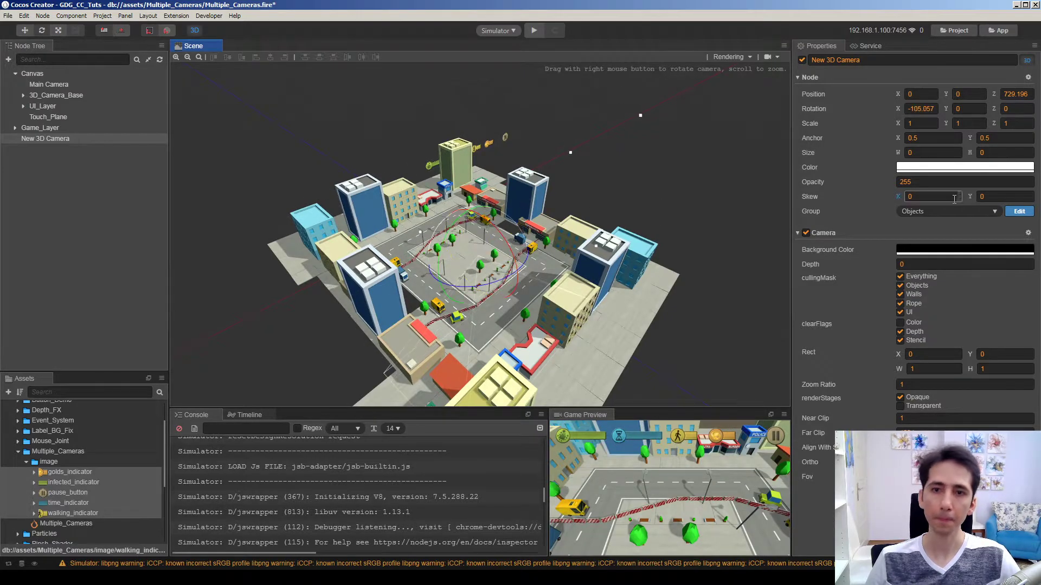
type("-90")
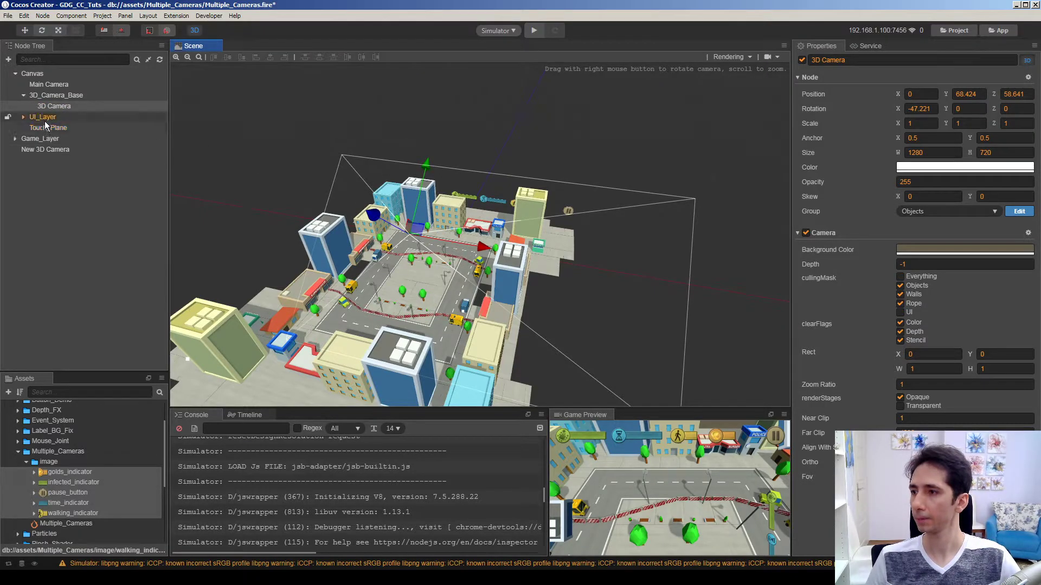
left_click(45, 149)
type("Mini_Map_")
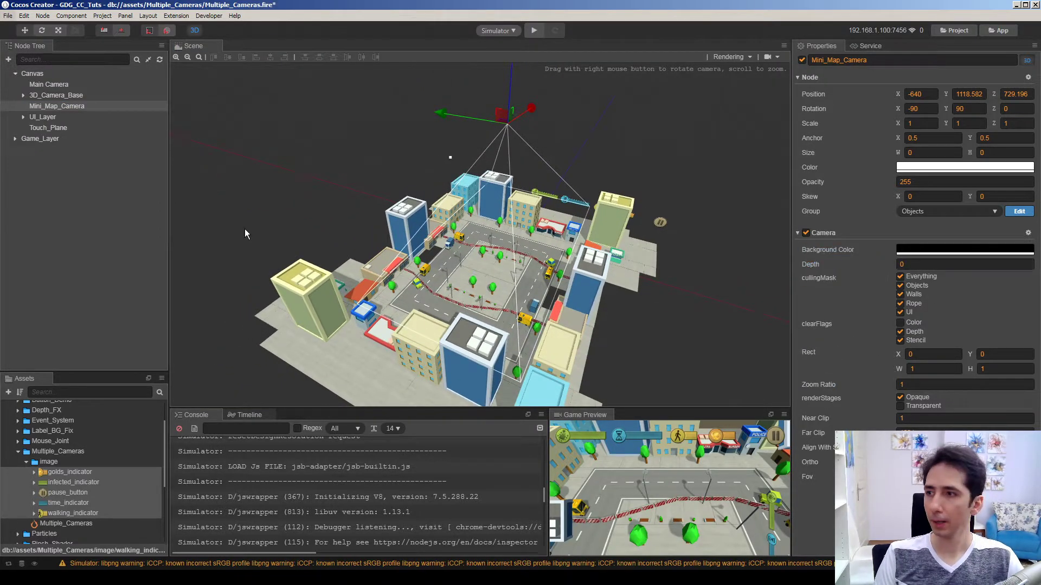
Compare the Main Camera and 3D Camera depths, then set Mini_Map_Camera's depth to 1
left_click(48, 84)
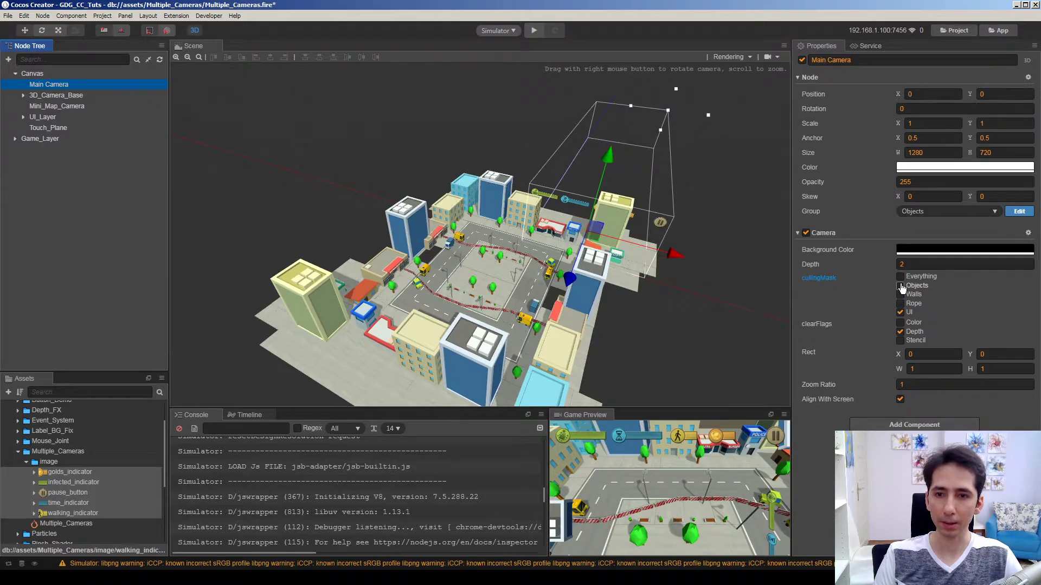
mouse_move(812, 264)
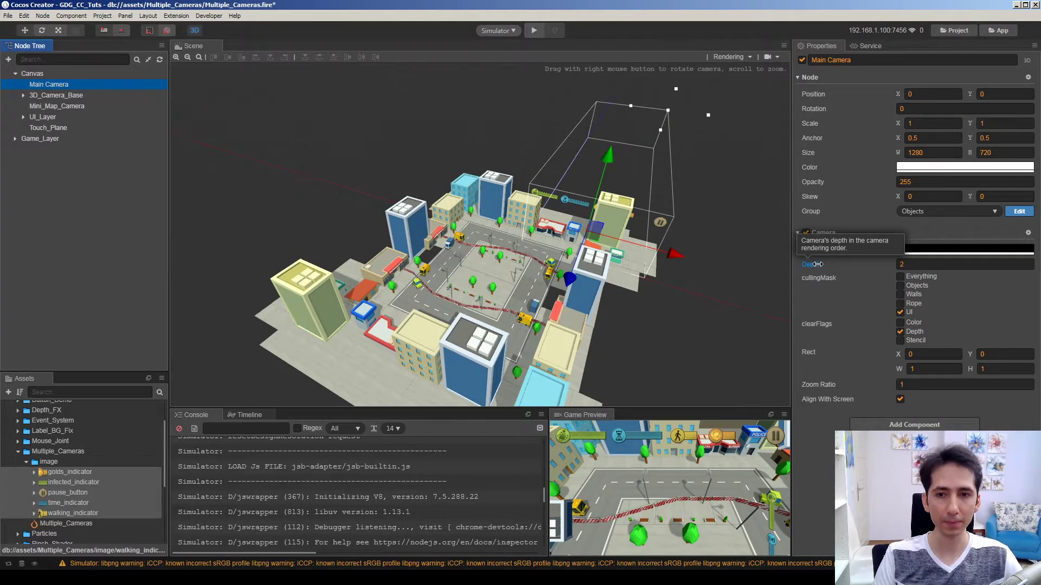
left_click(965, 264)
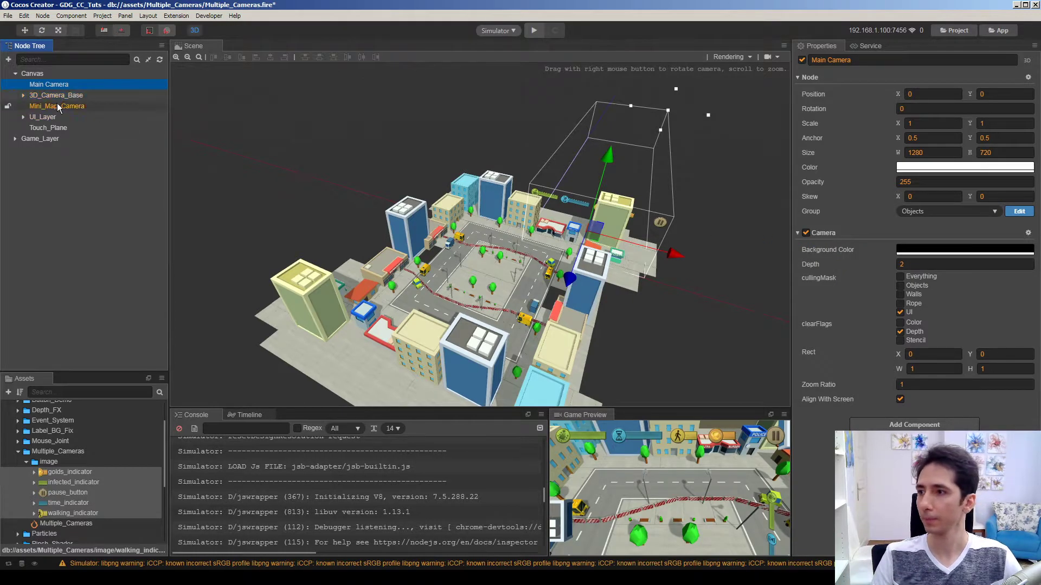
left_click(15, 95)
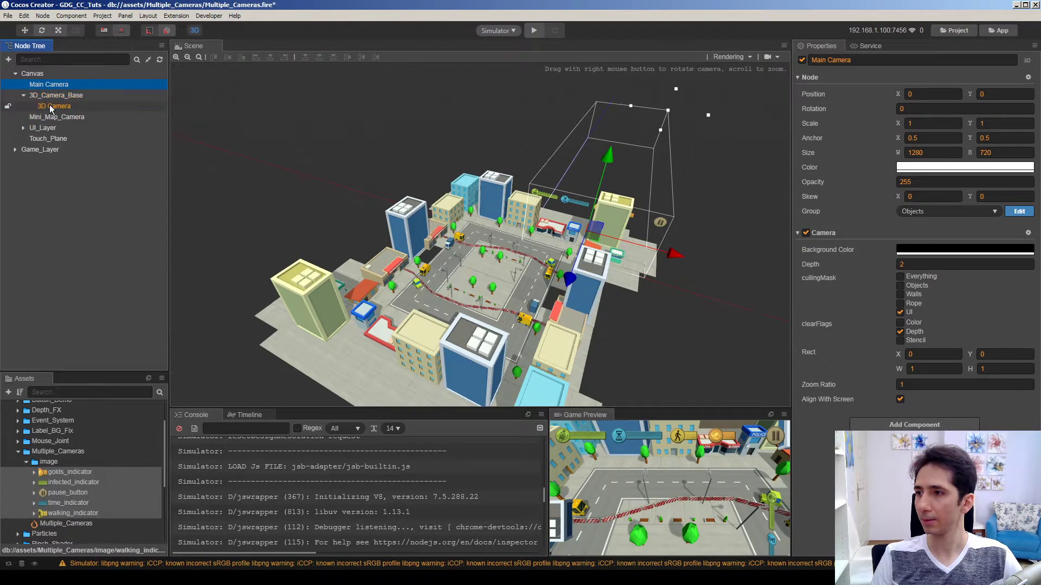
left_click(53, 105)
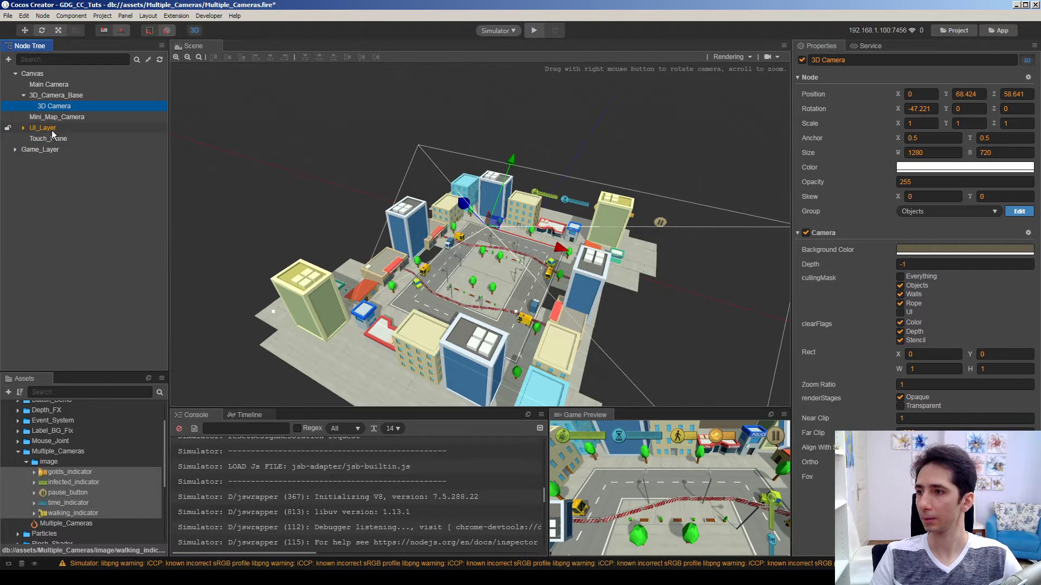
left_click(56, 116)
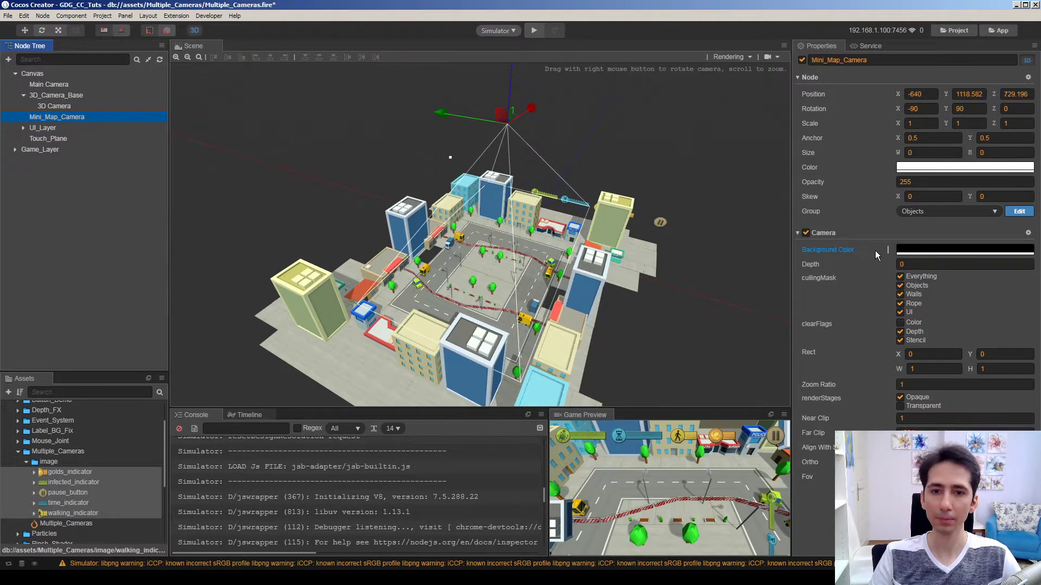
left_click(965, 265)
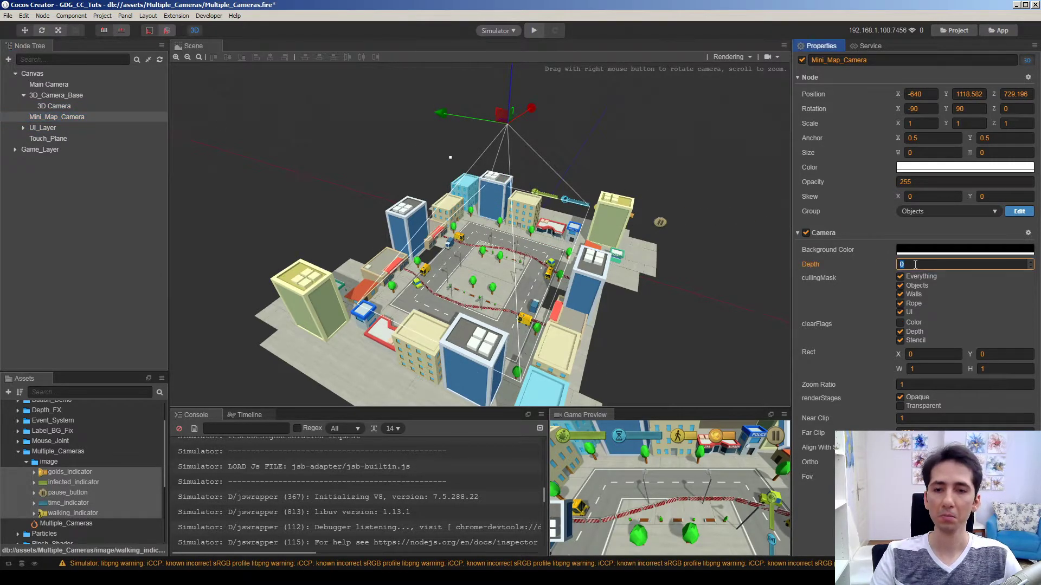
type("1")
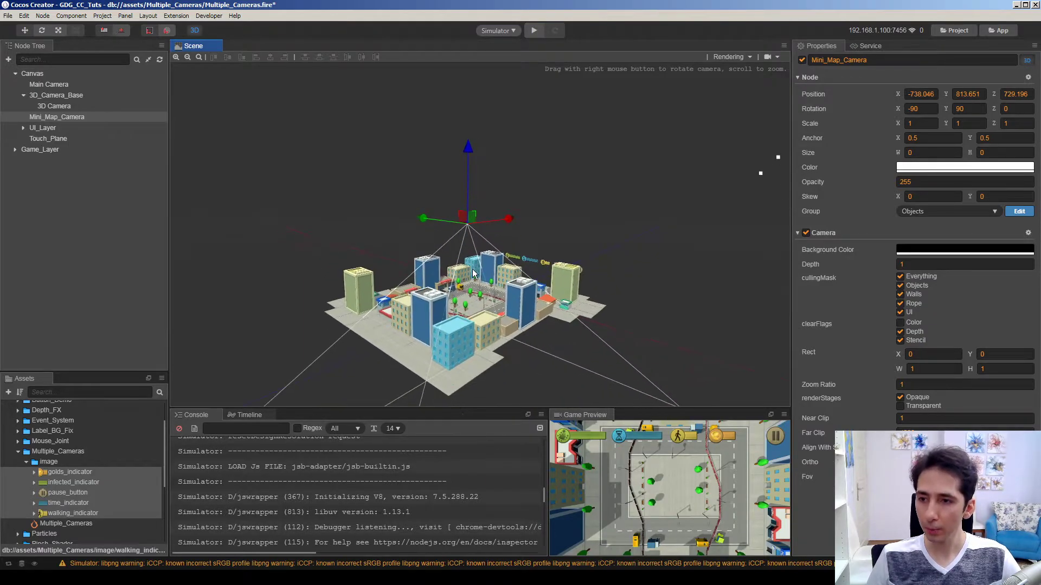
Inspect the background 3D Camera, then select Mini_Map_Camera in the node tree
left_click(55, 105)
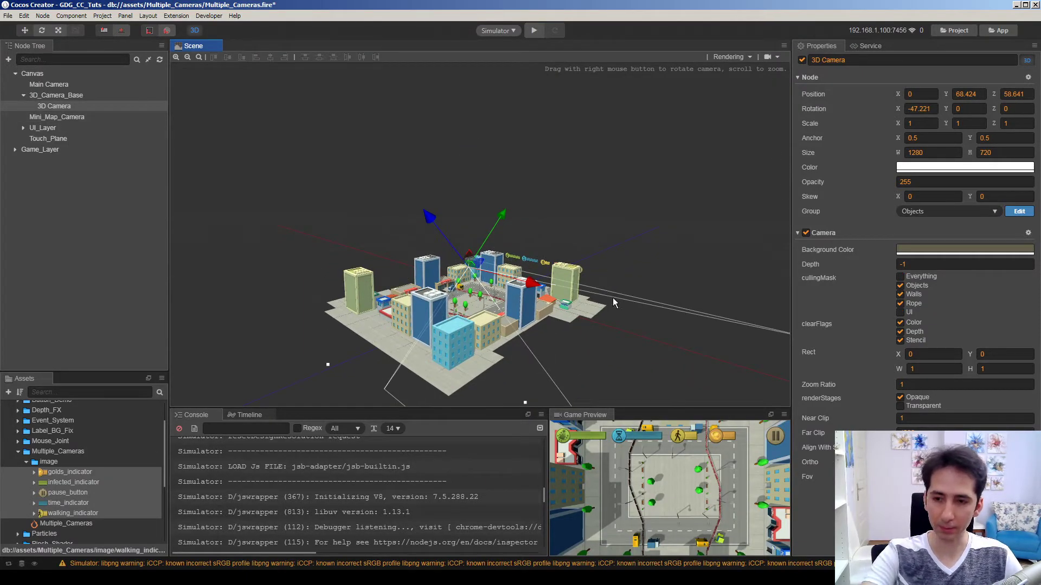
mouse_move(404, 274)
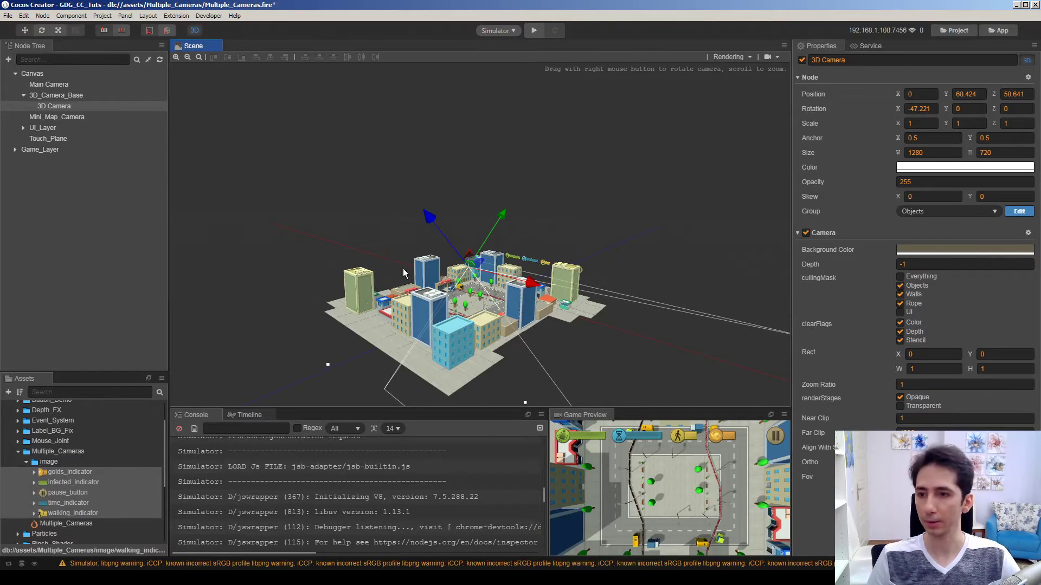
left_click(54, 106)
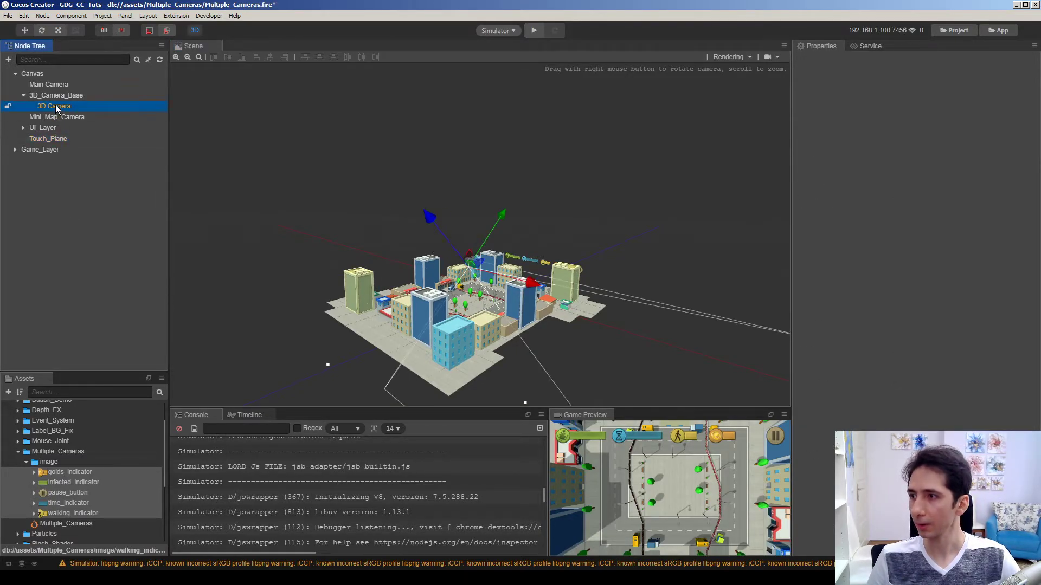
left_click(53, 106)
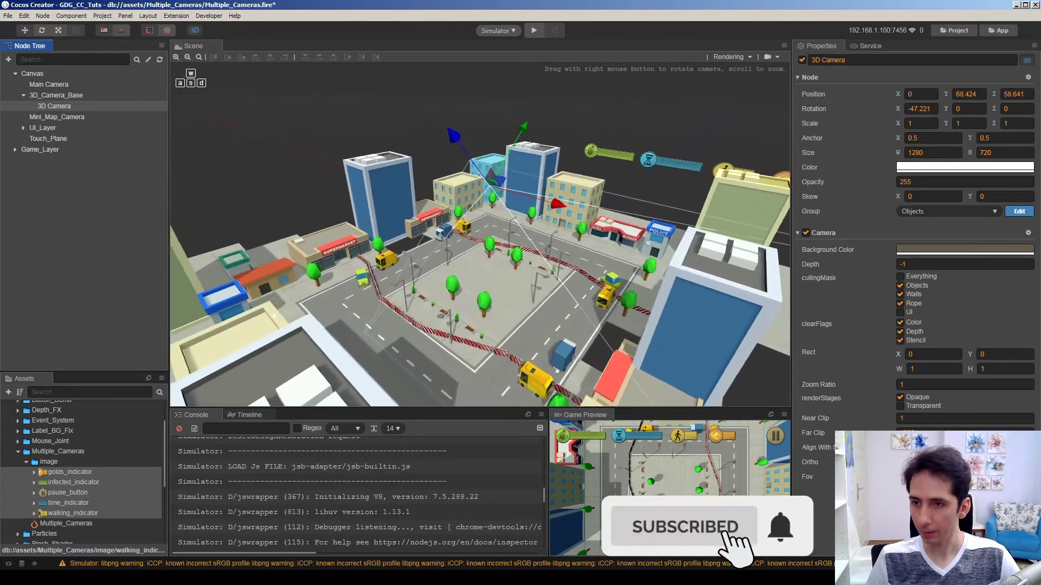
left_click(57, 117)
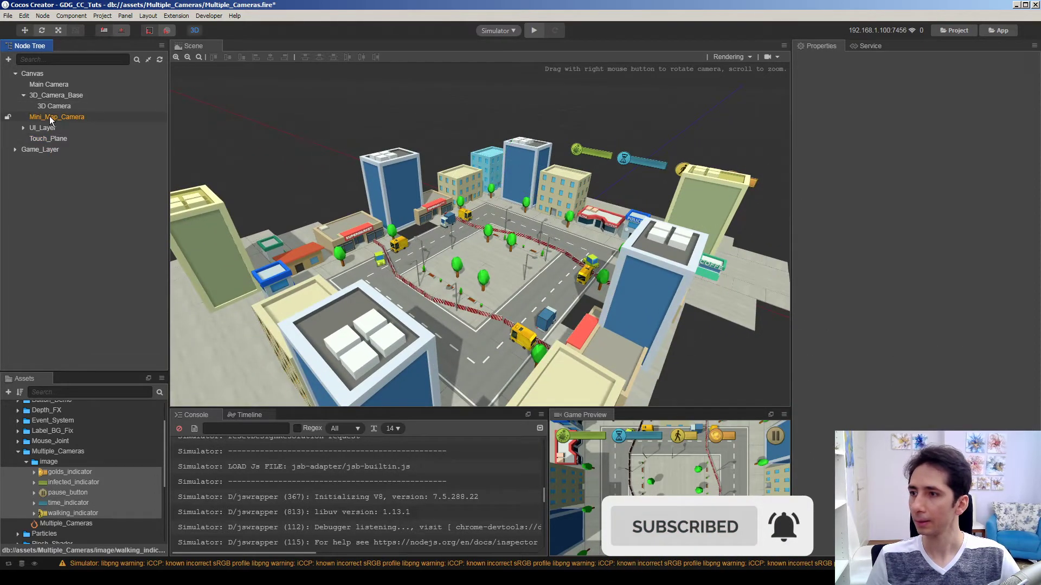
left_click(56, 116)
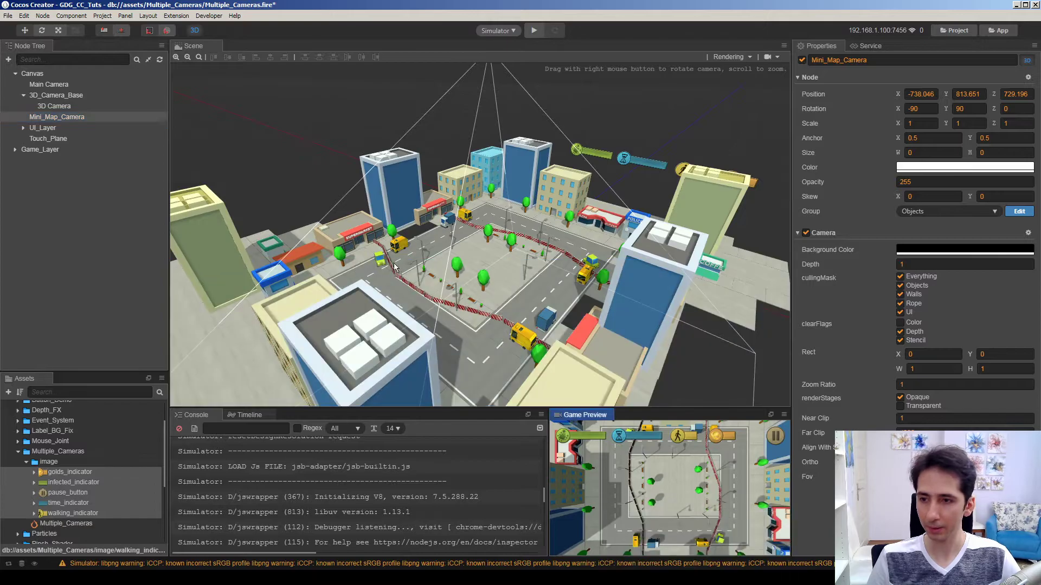
mouse_move(771, 416)
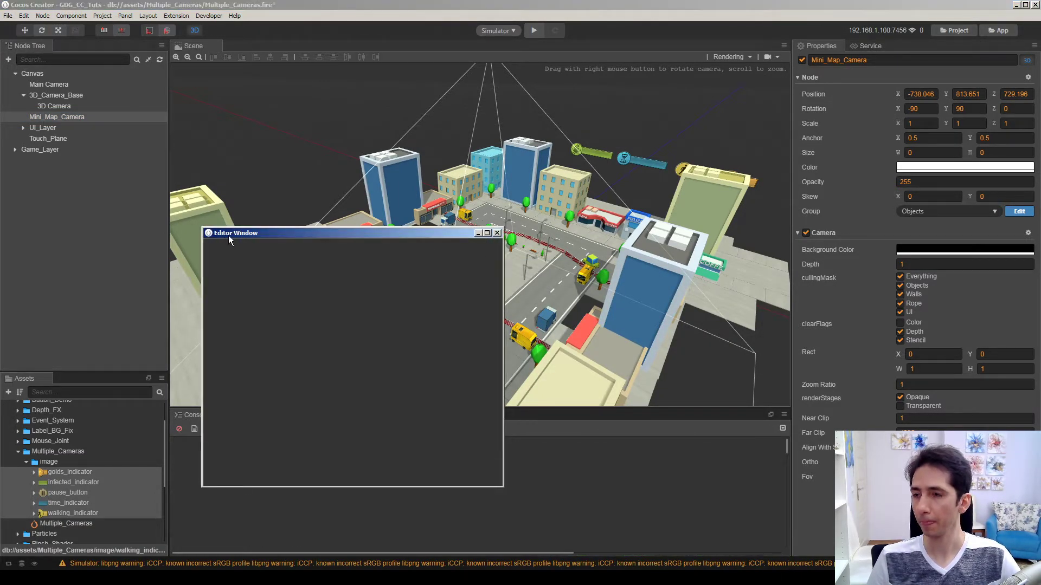
Dismiss the empty editor window, show the Game Preview, and edit Mini_Map_Camera's viewport X
left_click(497, 233)
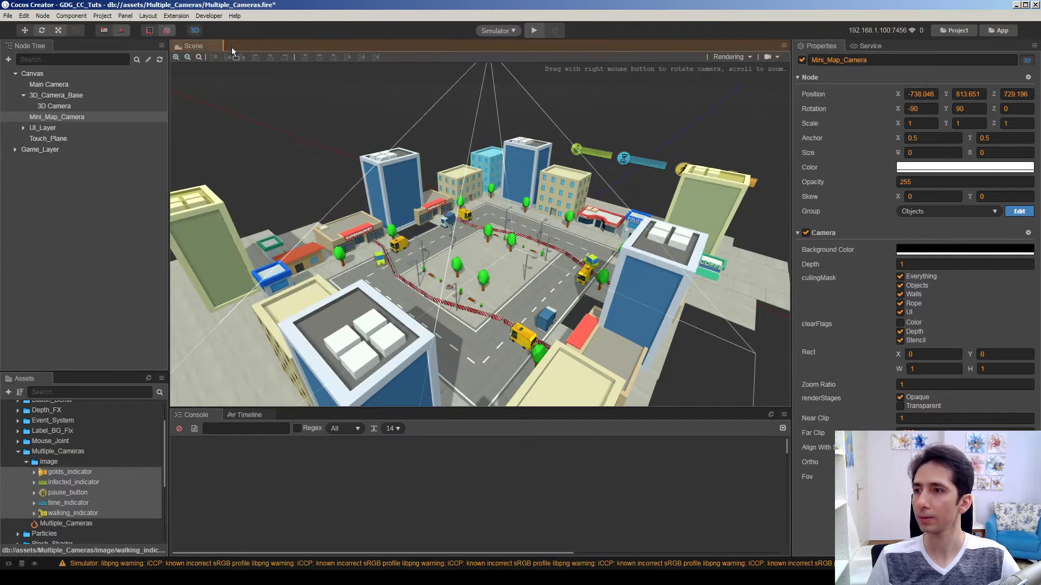
left_click(254, 45)
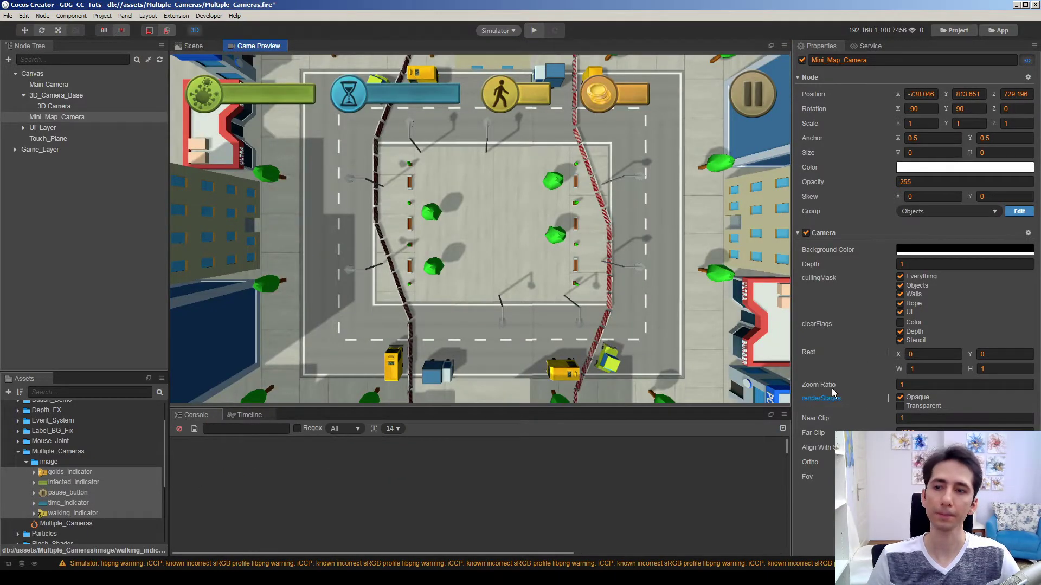
left_click(56, 117)
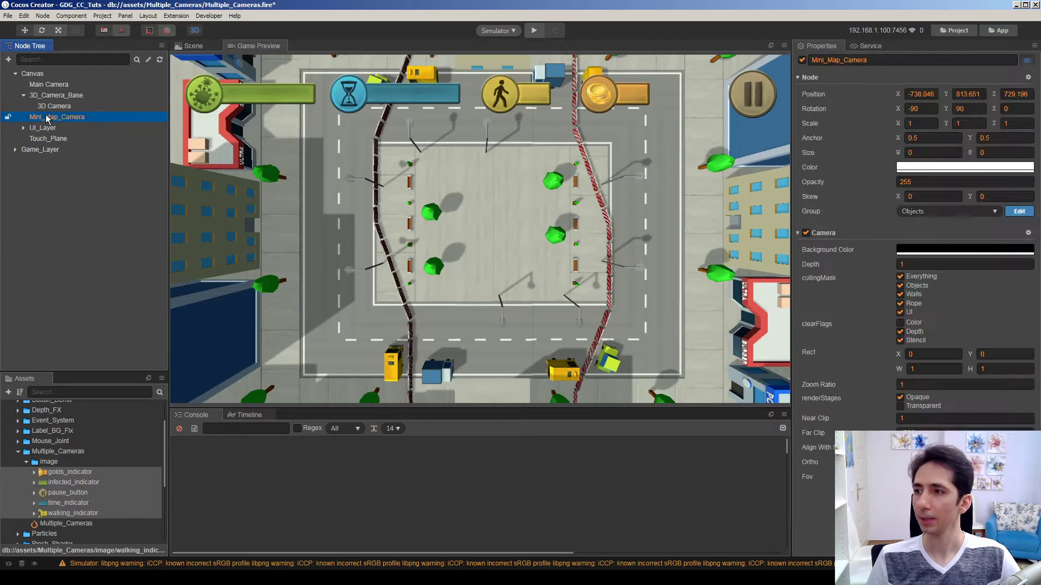
left_click(933, 354)
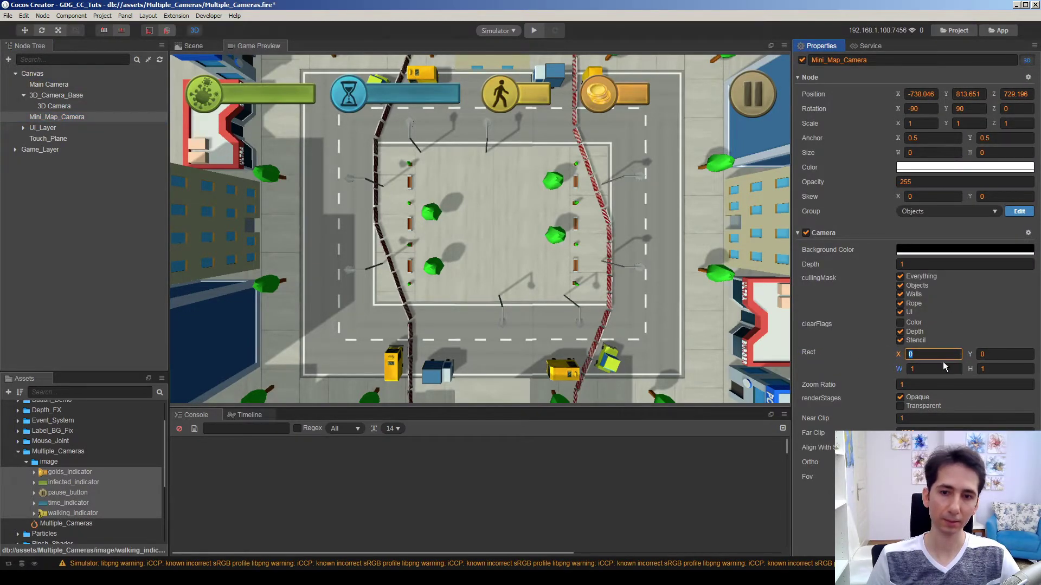
Set Mini_Map_Camera's viewport rect to X 0.7, Y 0, W 0.3, H 0.3
left_click(933, 354)
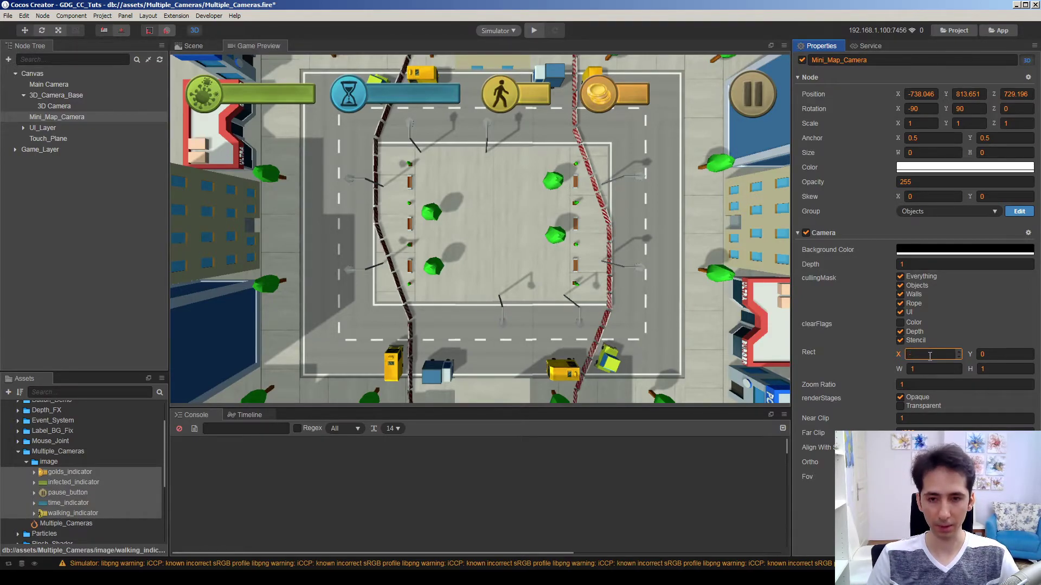
type("0.7")
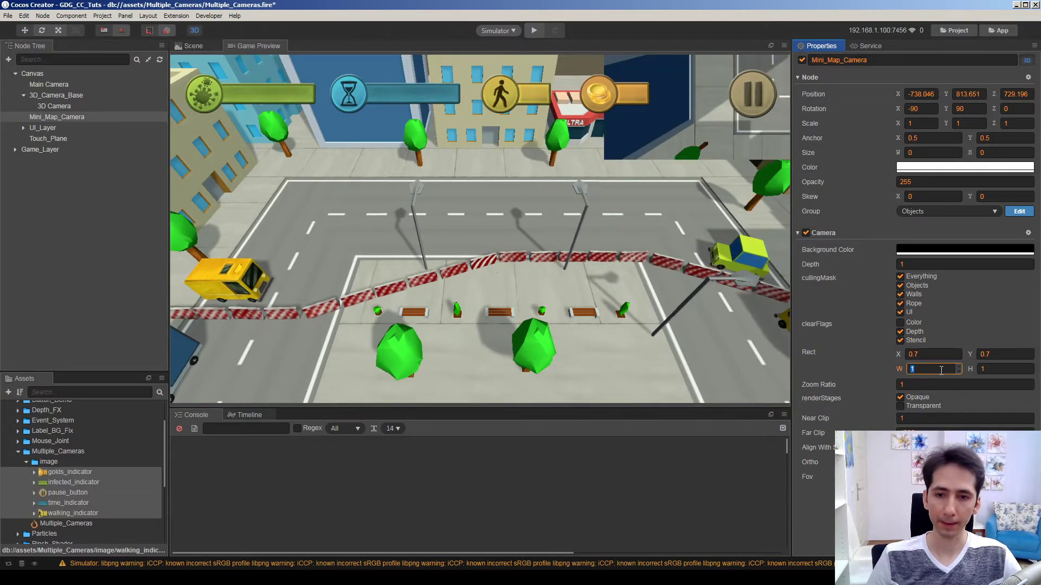
type("0.3")
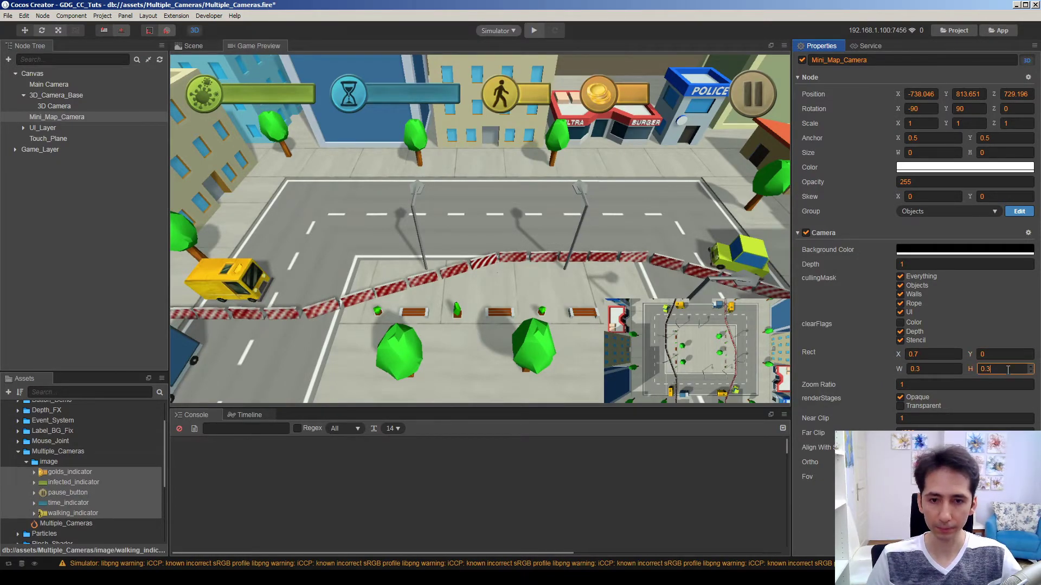
type("0.25")
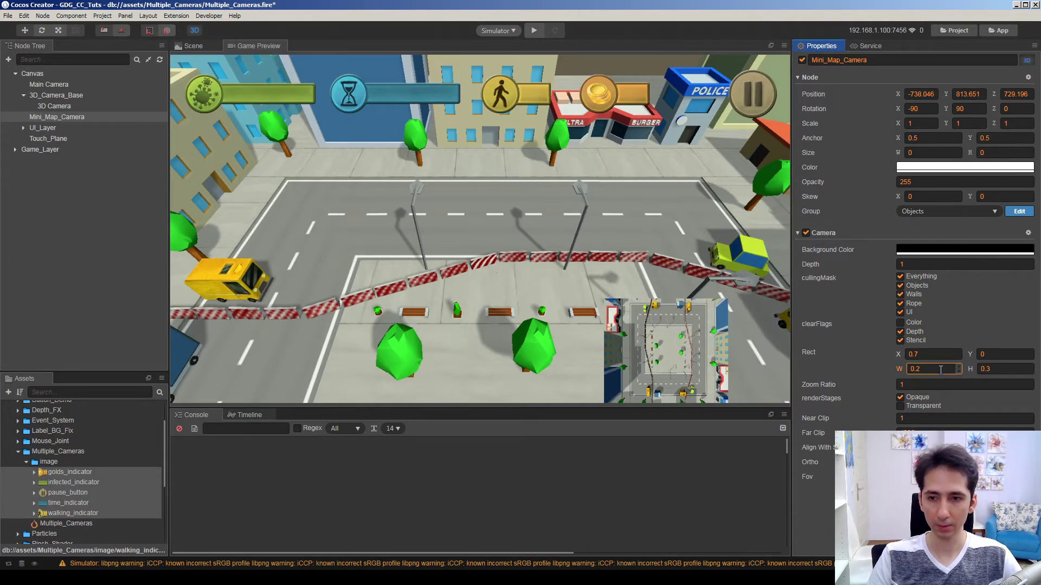
type("0.3")
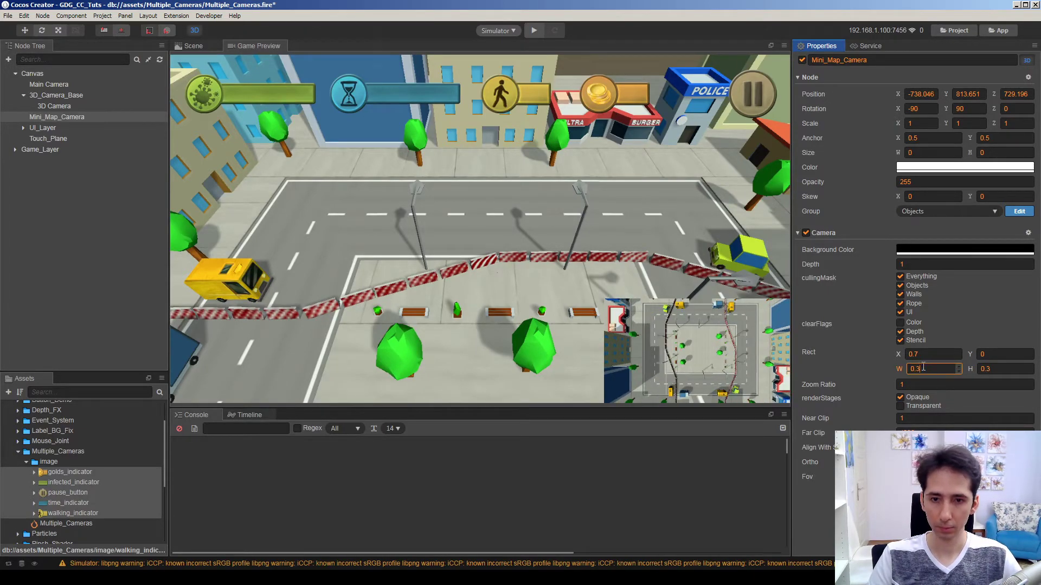
type("0.28")
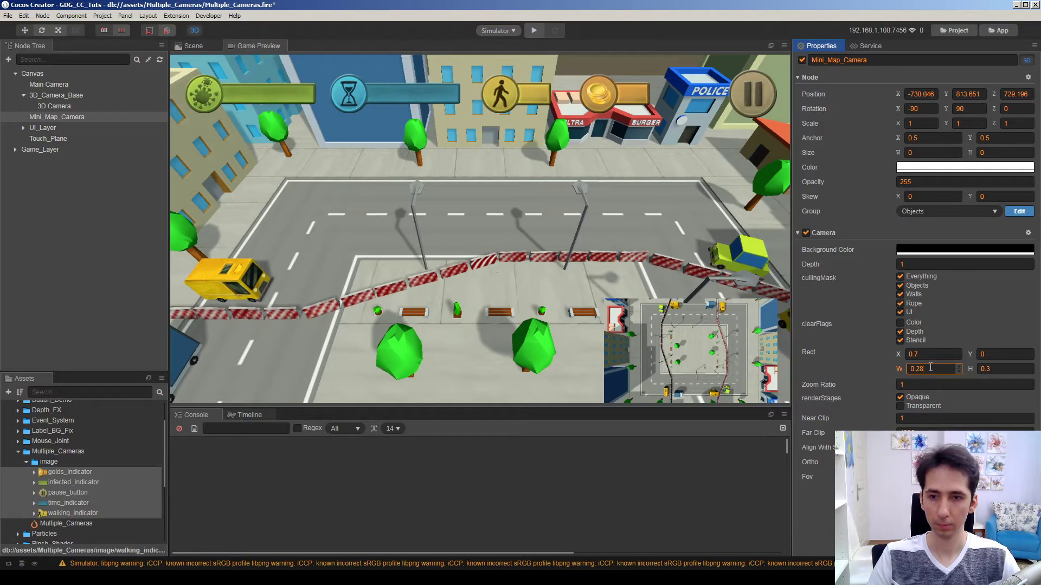
type("0.3")
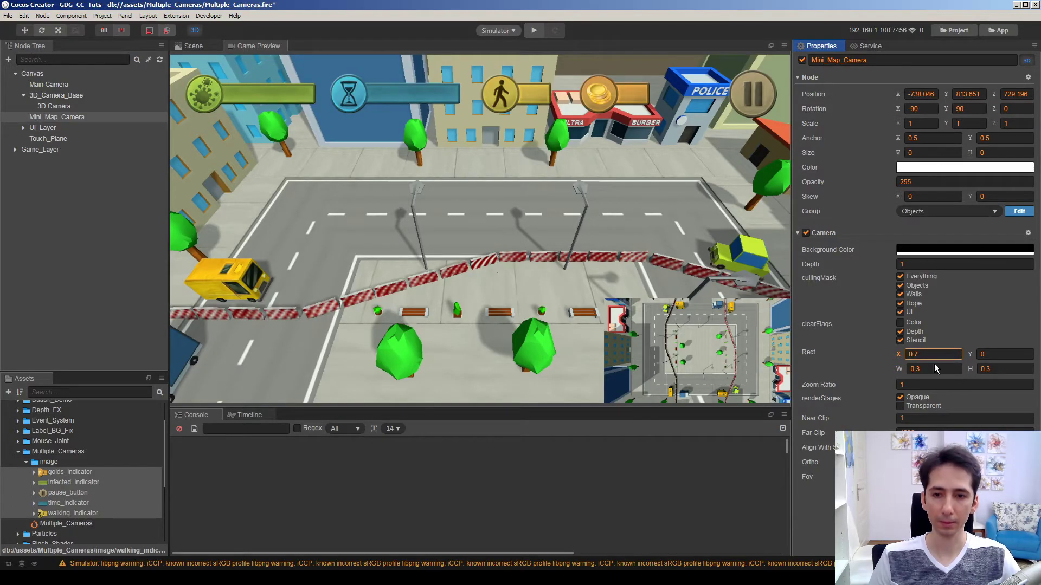
left_click(934, 354)
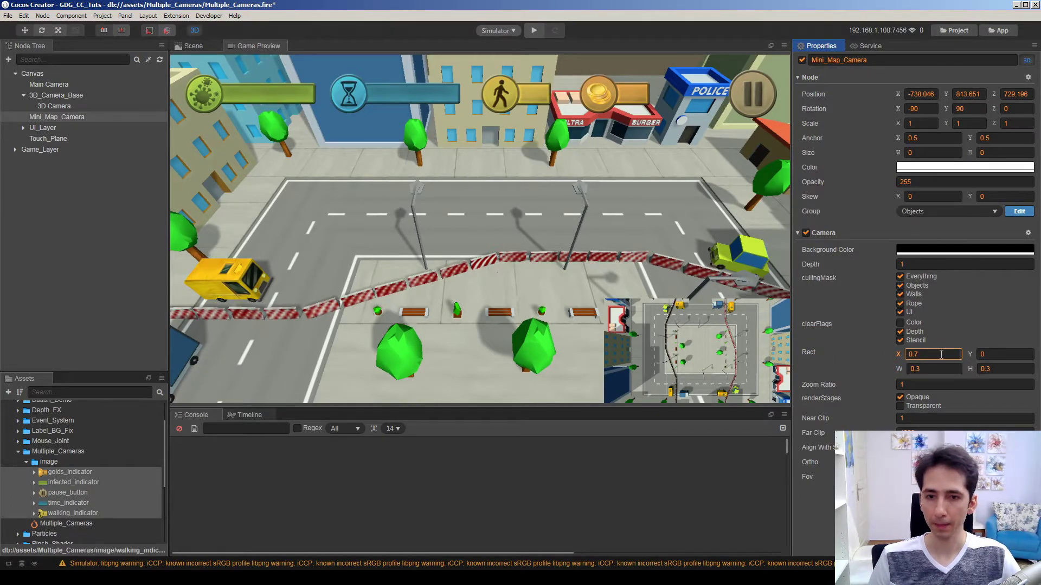
left_click(933, 369)
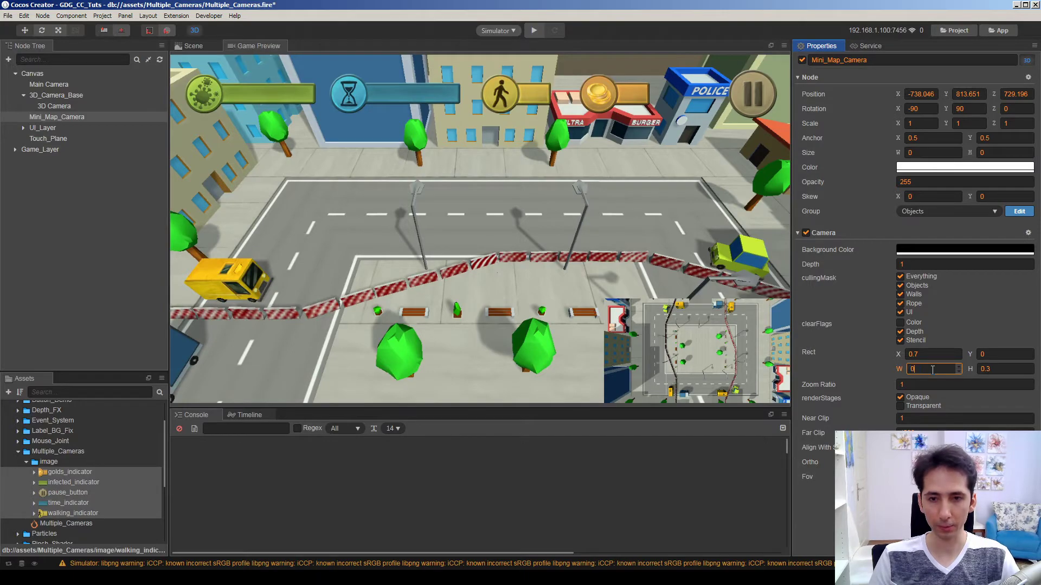
type("0.2")
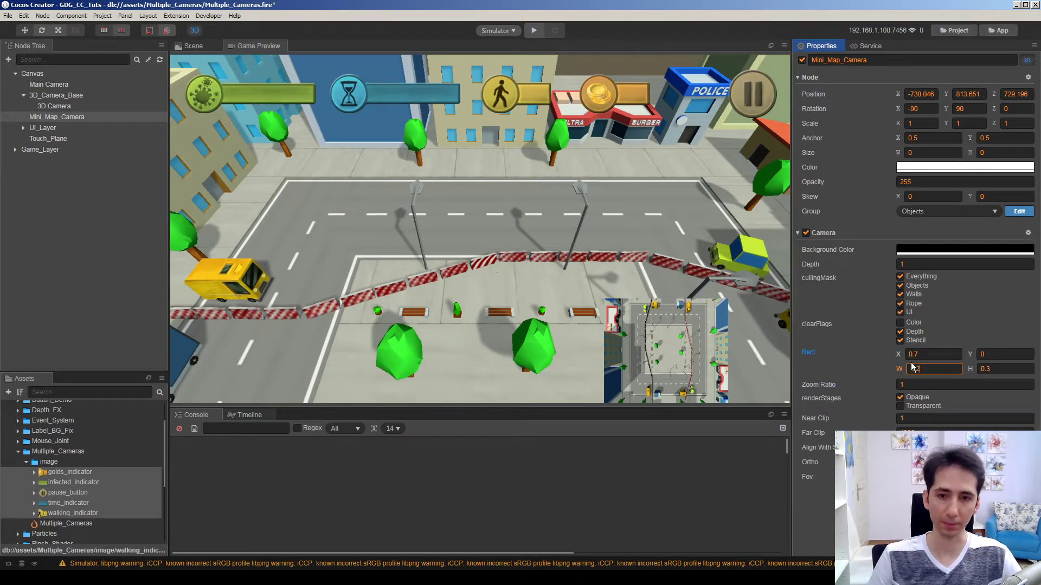
type("0.3")
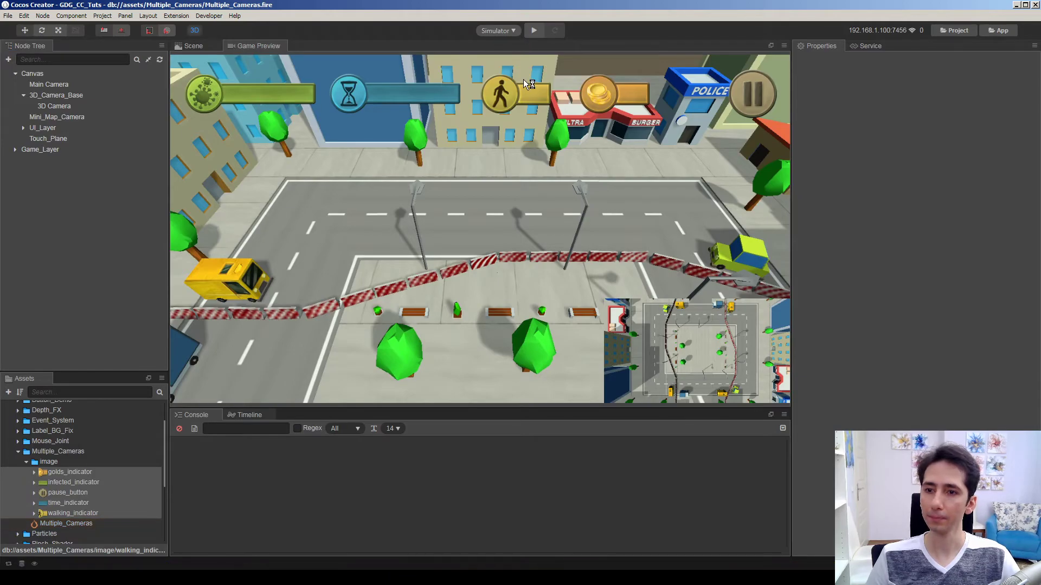
Relaunch the simulator, then reselect Mini_Map_Camera and return to the 3D scene view
left_click(533, 30)
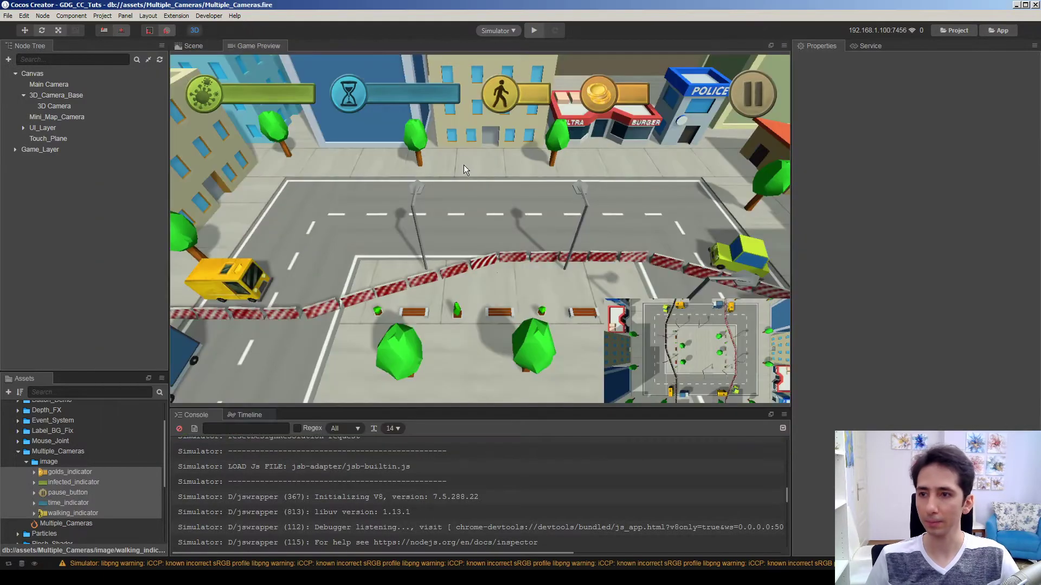
left_click(56, 116)
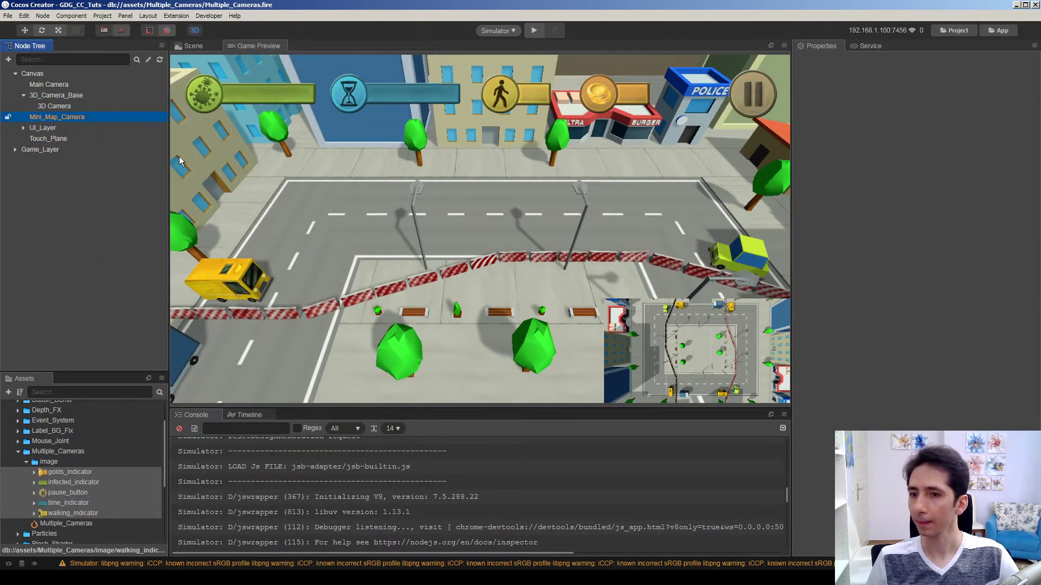
left_click(42, 127)
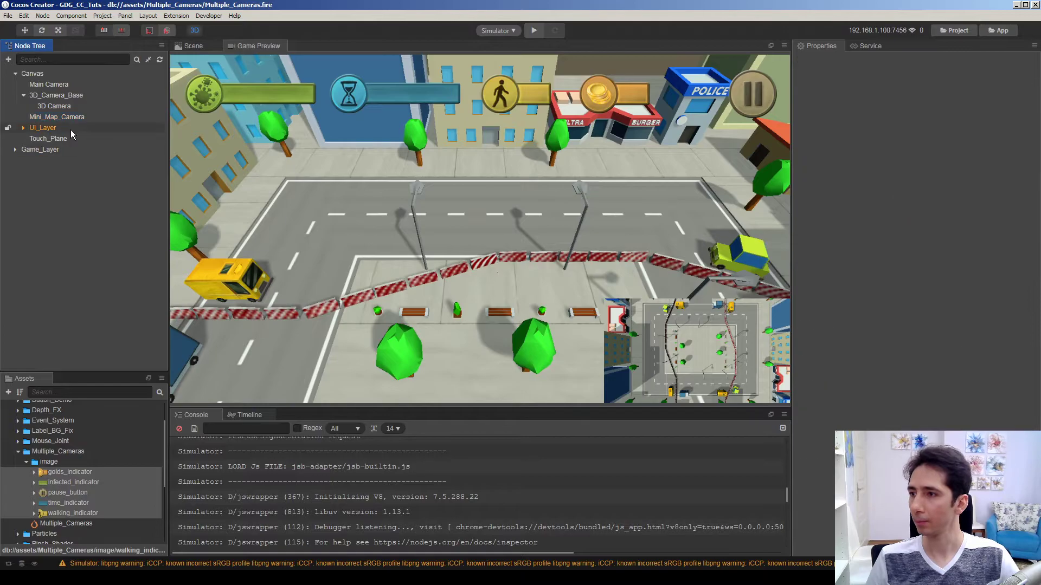
left_click(57, 116)
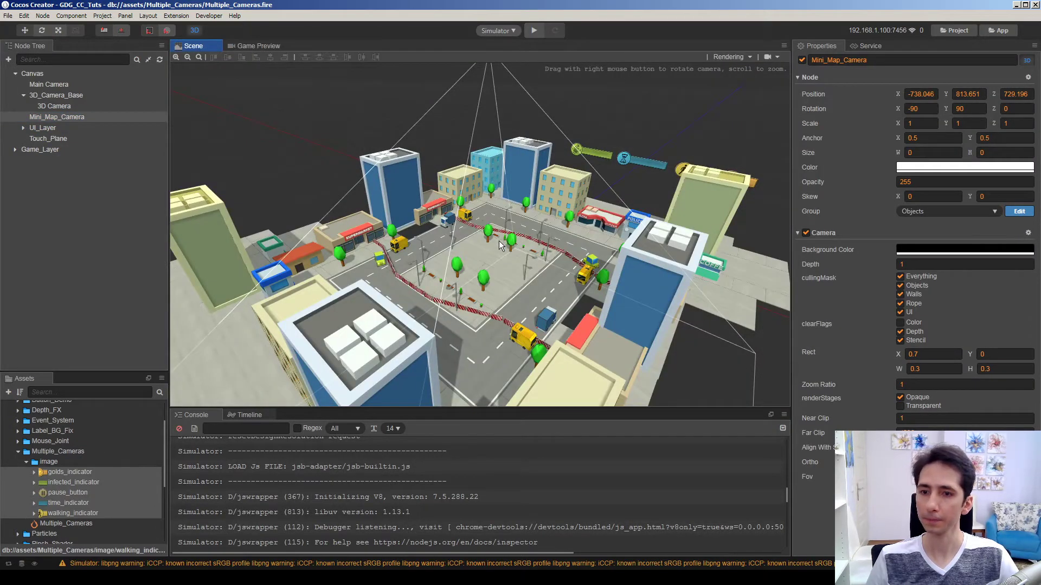
Dock the Game Preview beneath the scene and reselect Mini_Map_Camera to lower it
left_click(257, 46)
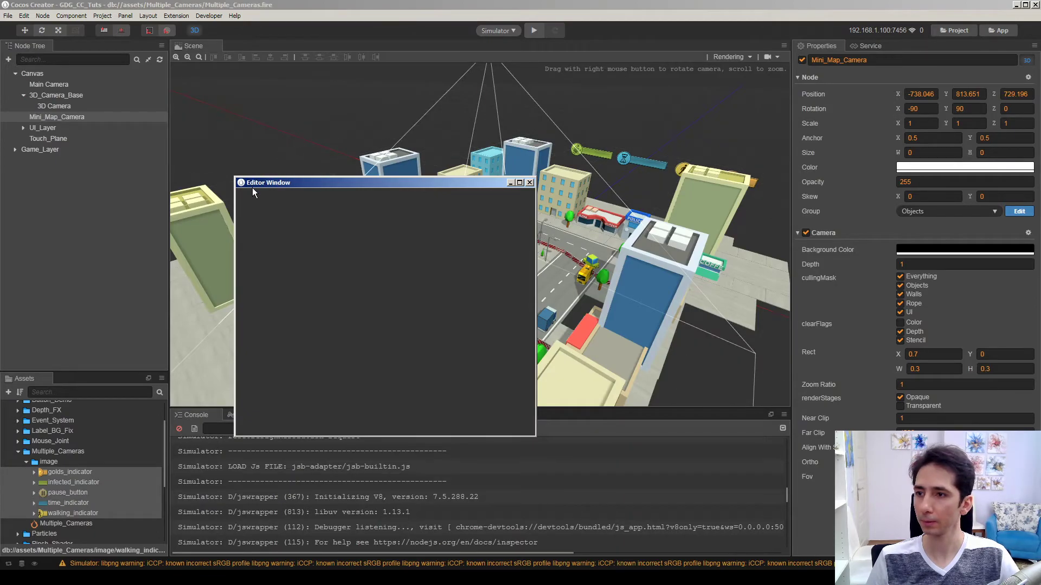
left_click(530, 183)
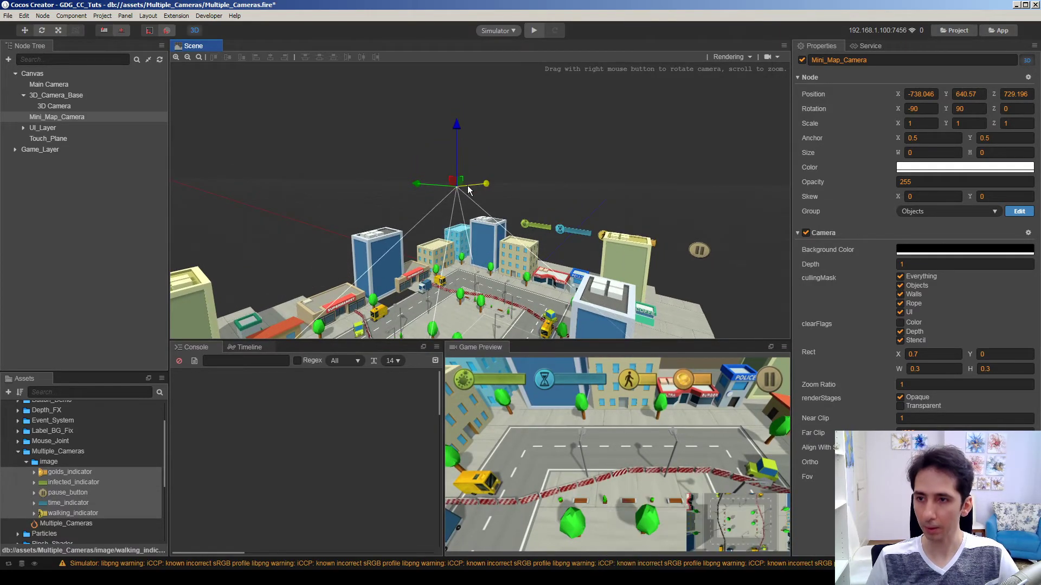
left_click(54, 106)
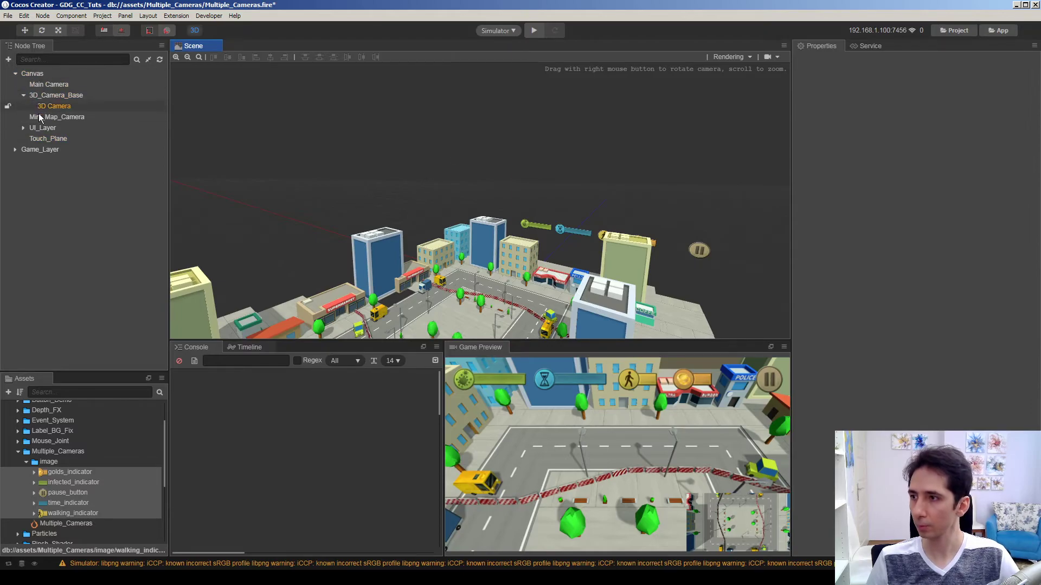
left_click(57, 116)
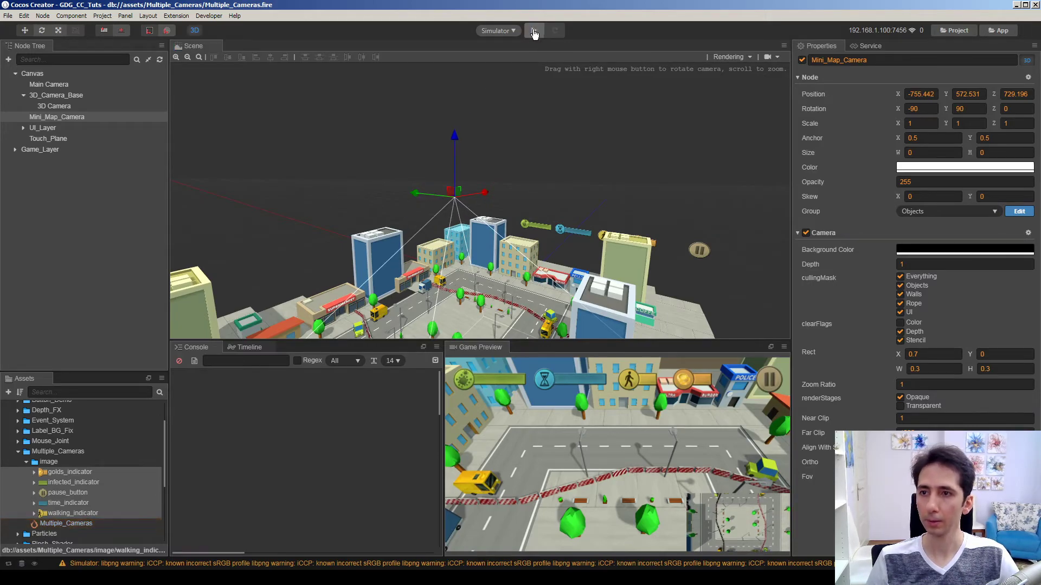
Launch the scene in the Cocos Simulator to view the city, indicators and mini map
left_click(534, 31)
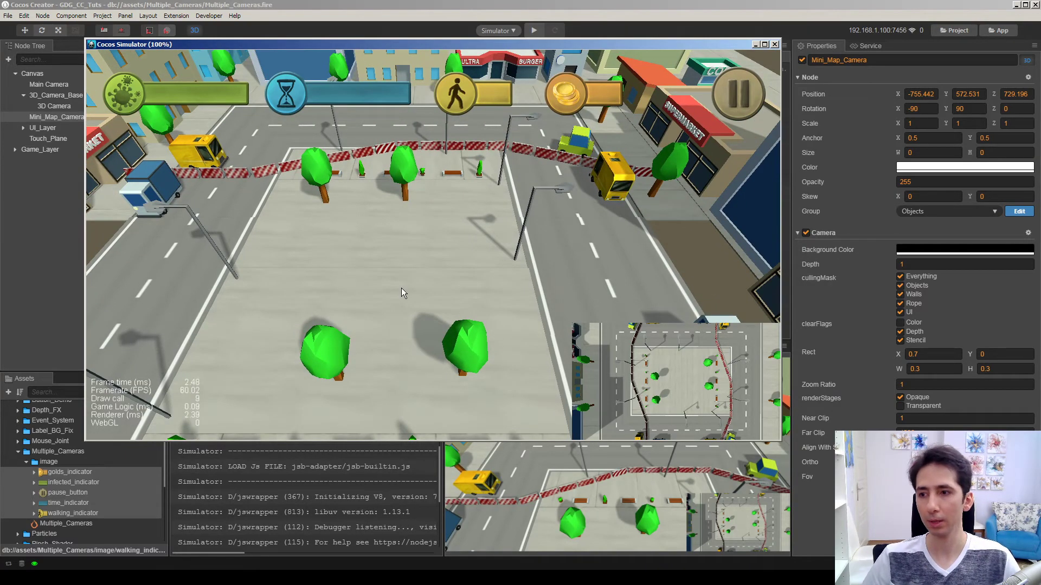
mouse_move(464, 260)
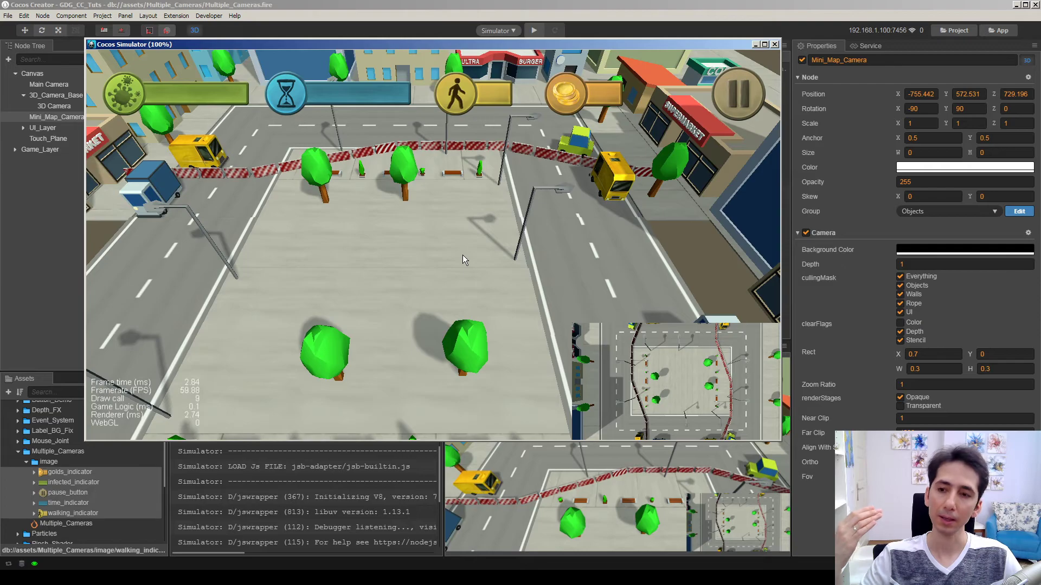